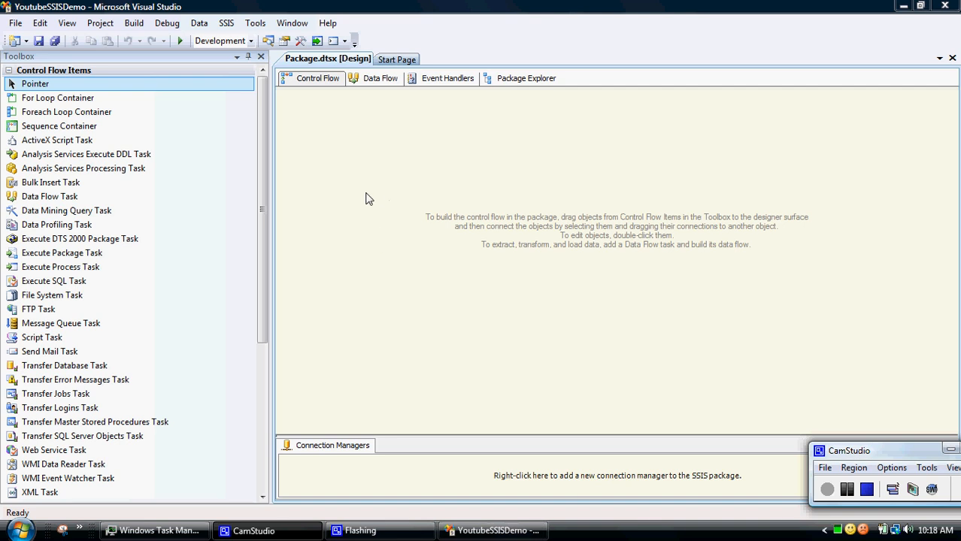
mouse_move(275, 178)
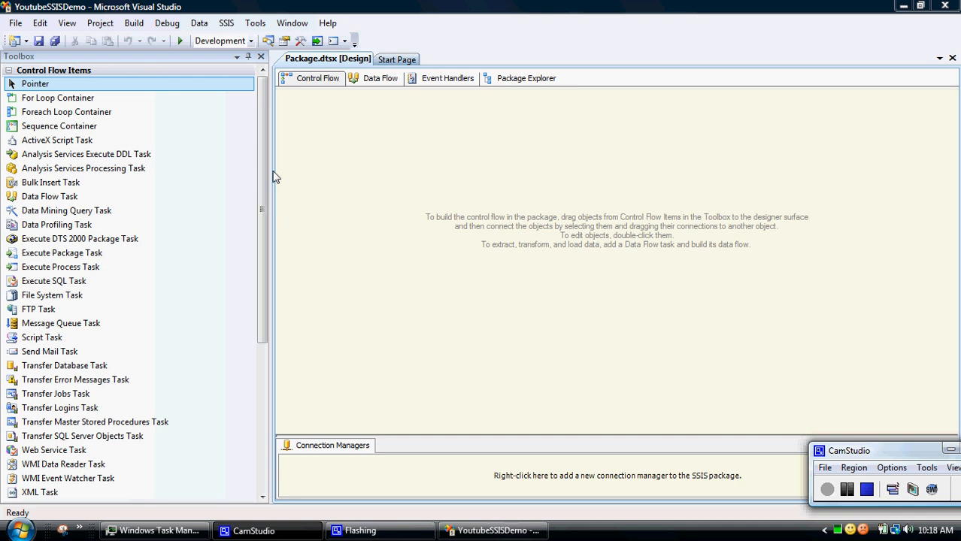
mouse_move(332, 234)
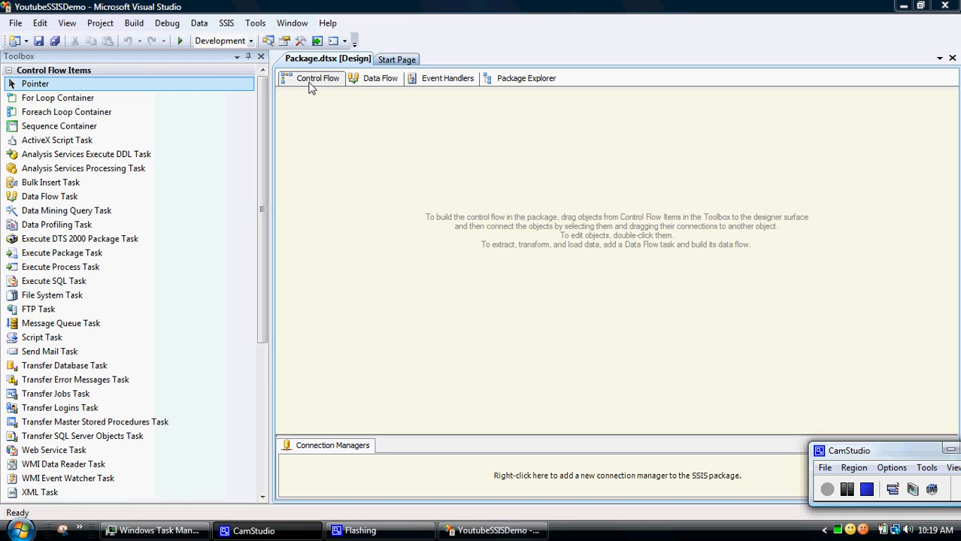
mouse_move(102, 186)
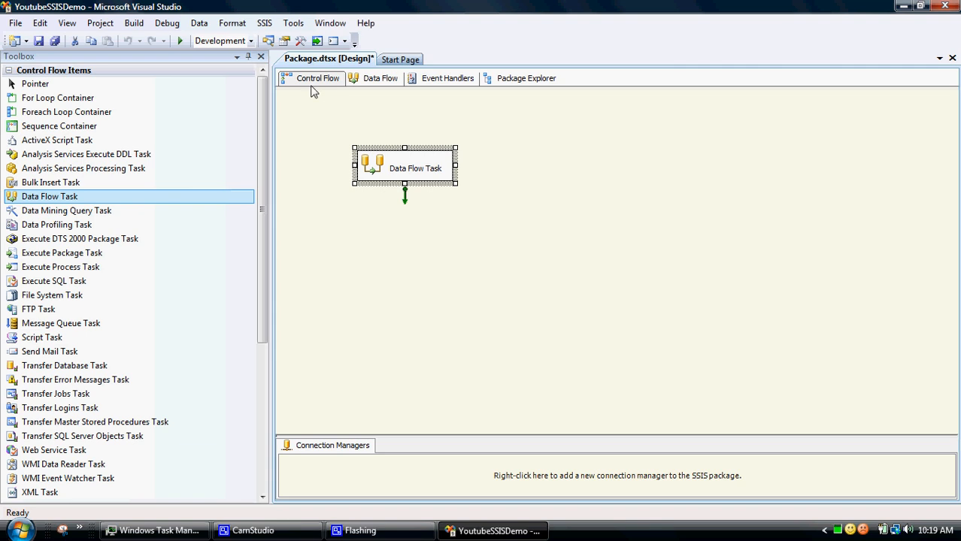
mouse_move(367, 149)
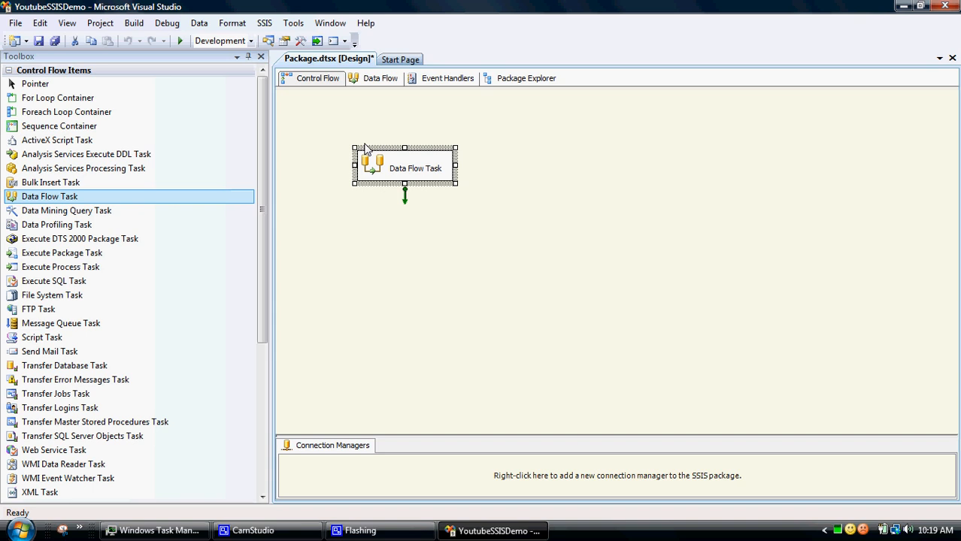
Add a Data Flow Task to the Control Flow and show its empty data flow design surface.
left_click(370, 202)
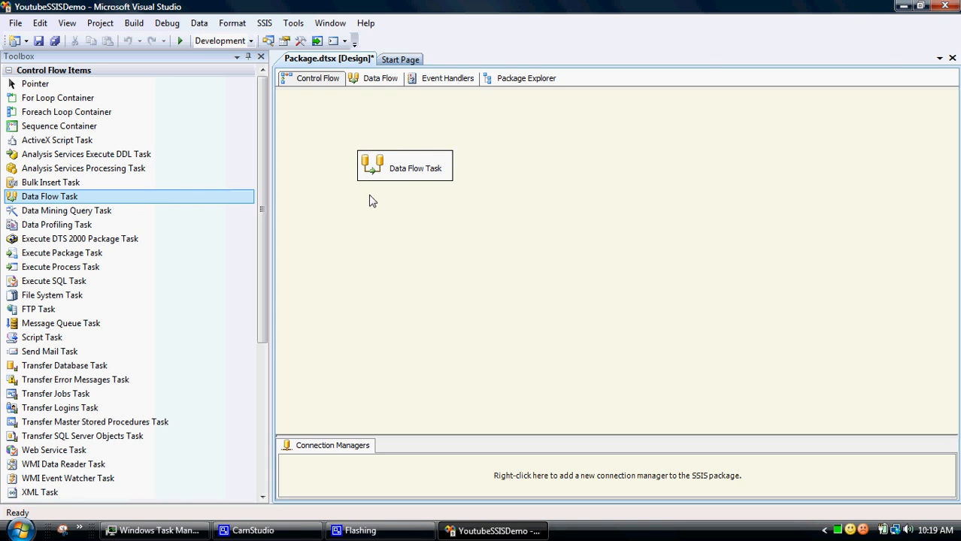
mouse_move(372, 135)
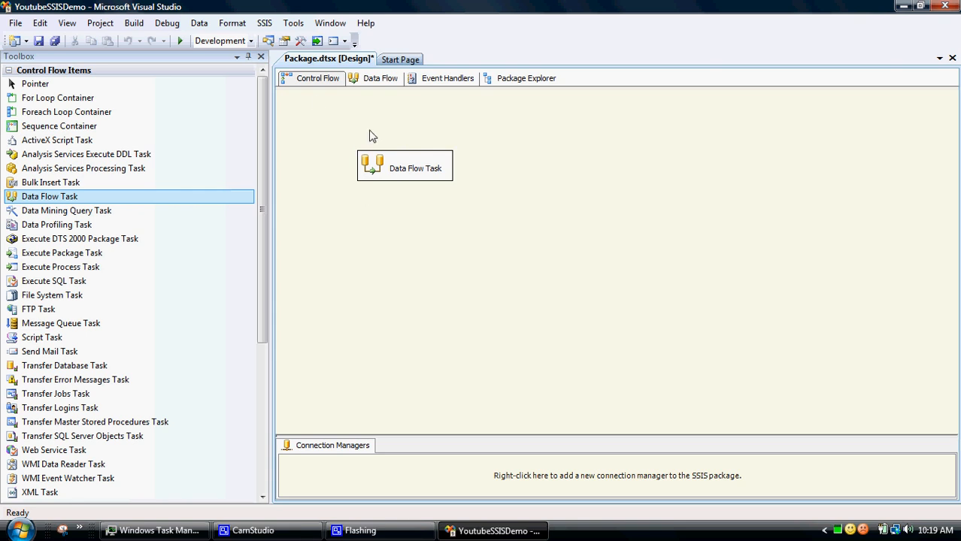
mouse_move(394, 131)
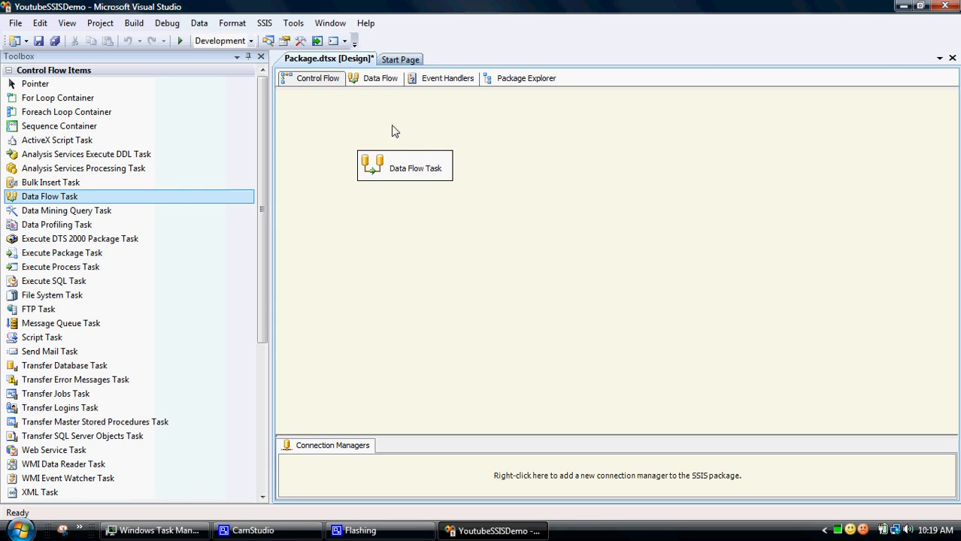
mouse_move(379, 190)
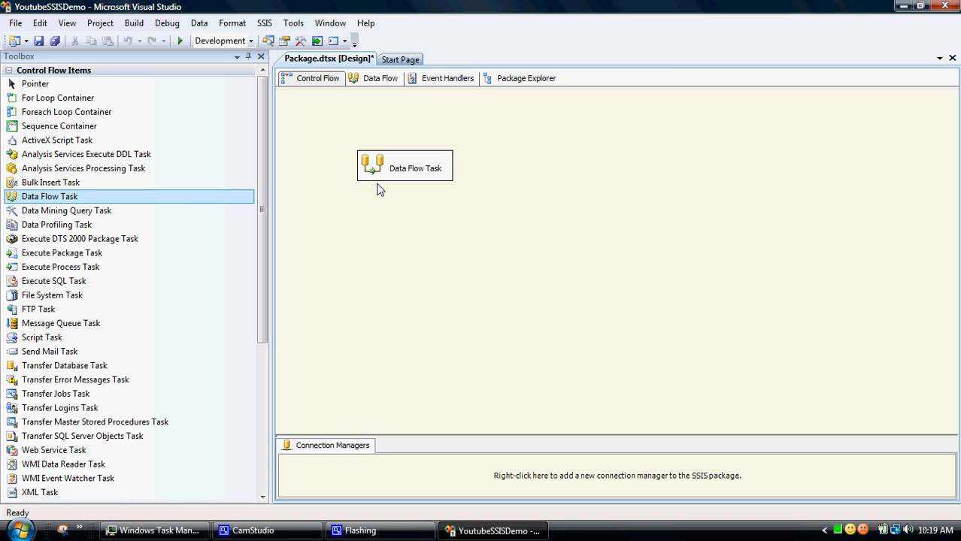
mouse_move(397, 183)
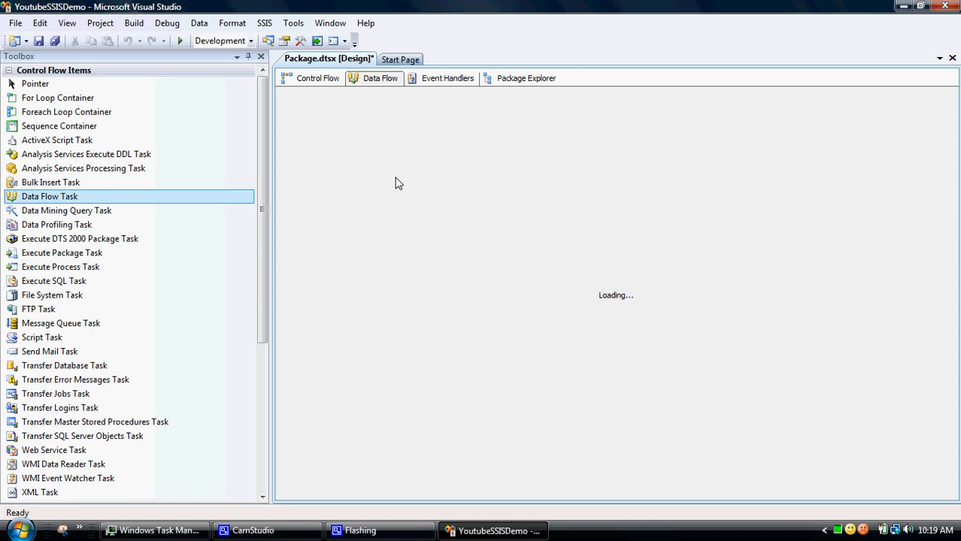
left_click(378, 78)
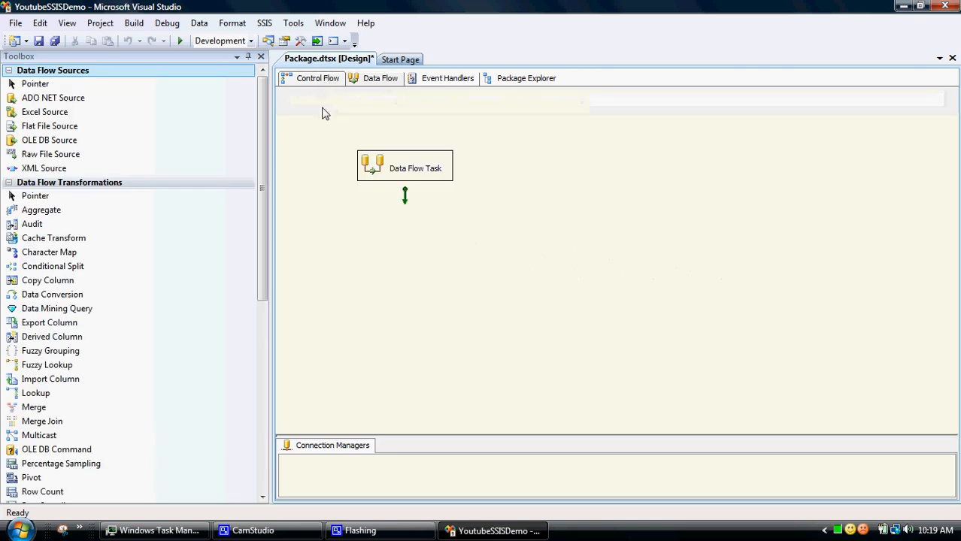
left_click(404, 168)
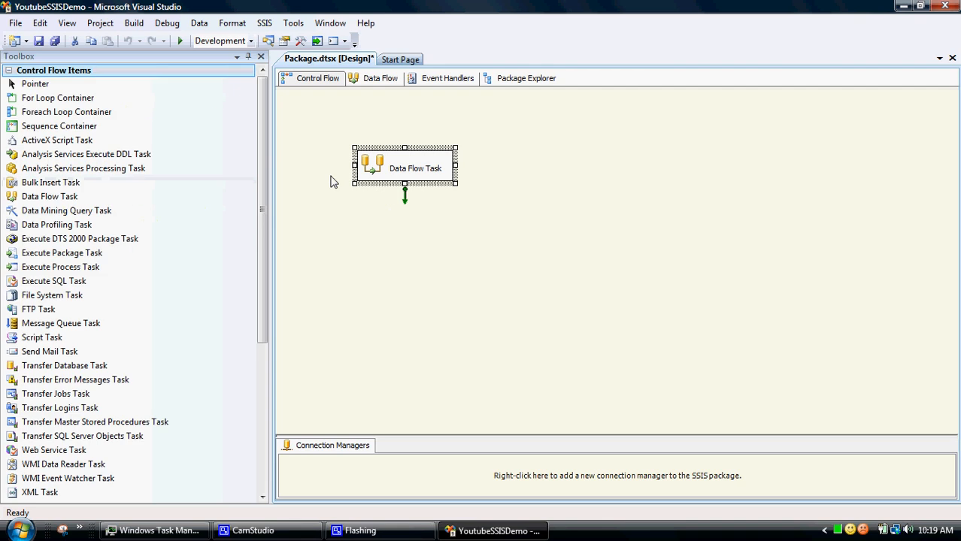
left_click(379, 78)
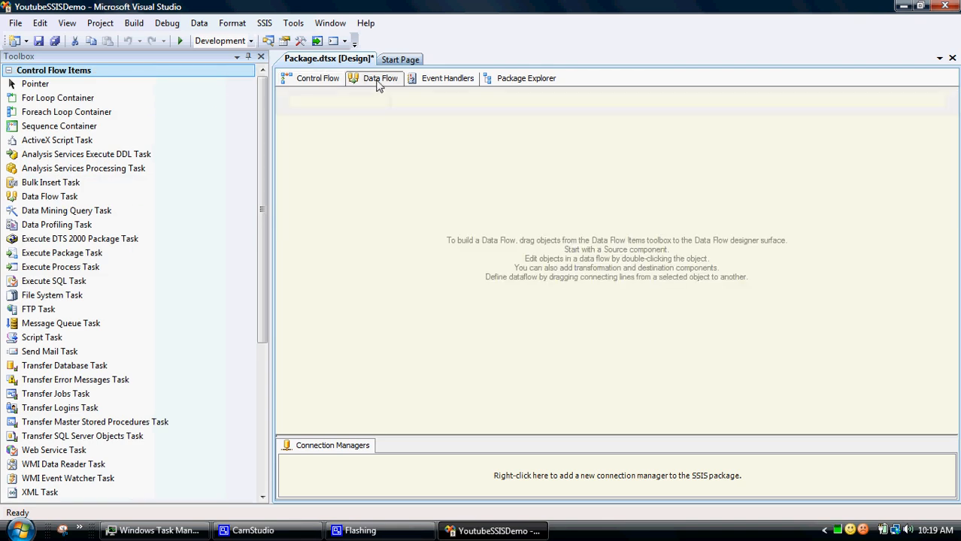
left_click(378, 78)
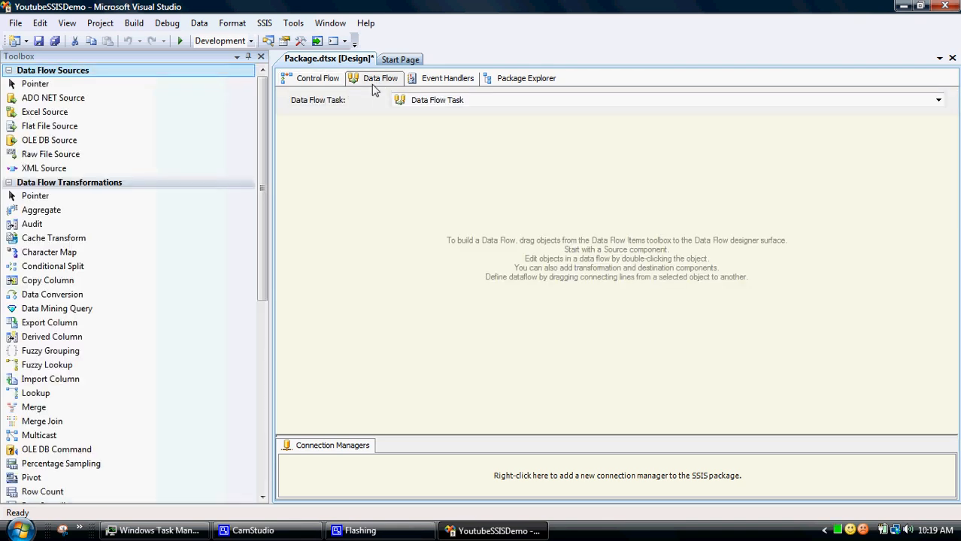
mouse_move(388, 141)
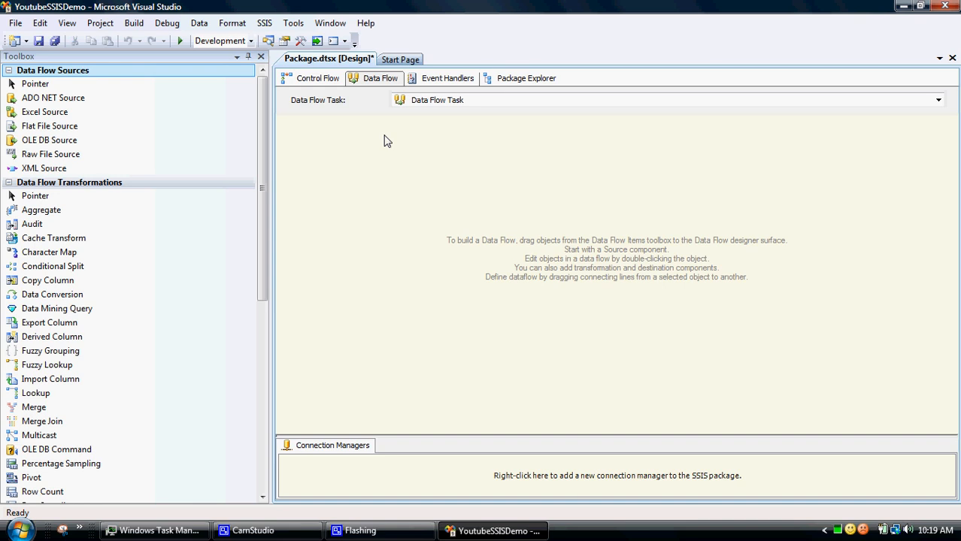
left_click(51, 153)
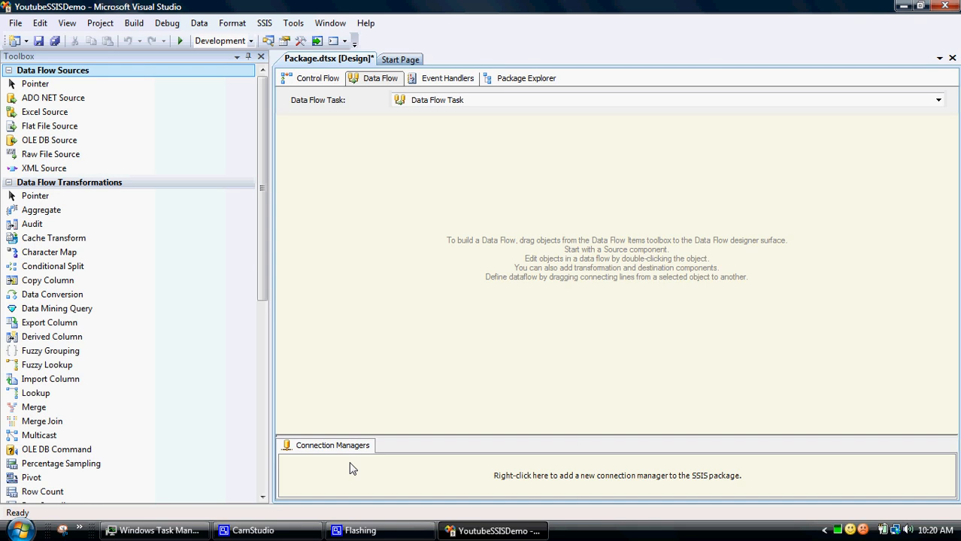
mouse_move(364, 461)
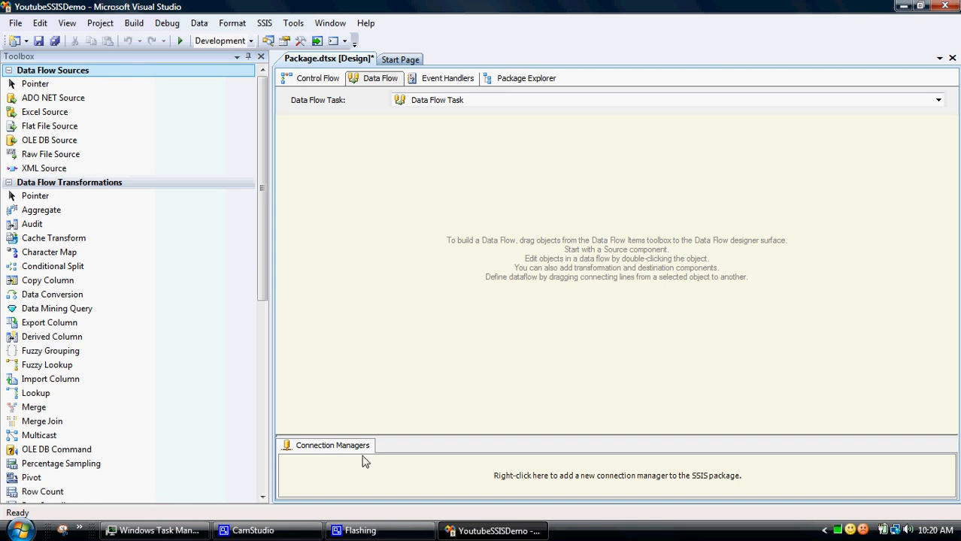
mouse_move(310, 475)
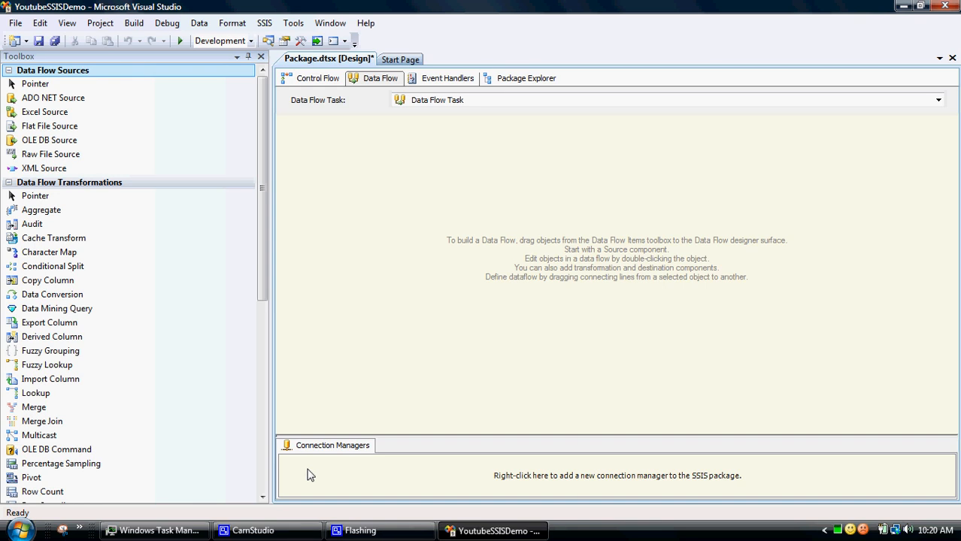
Start a new connection manager and choose the FLATFILE type in the Add SSIS Connection Manager list.
right_click(311, 475)
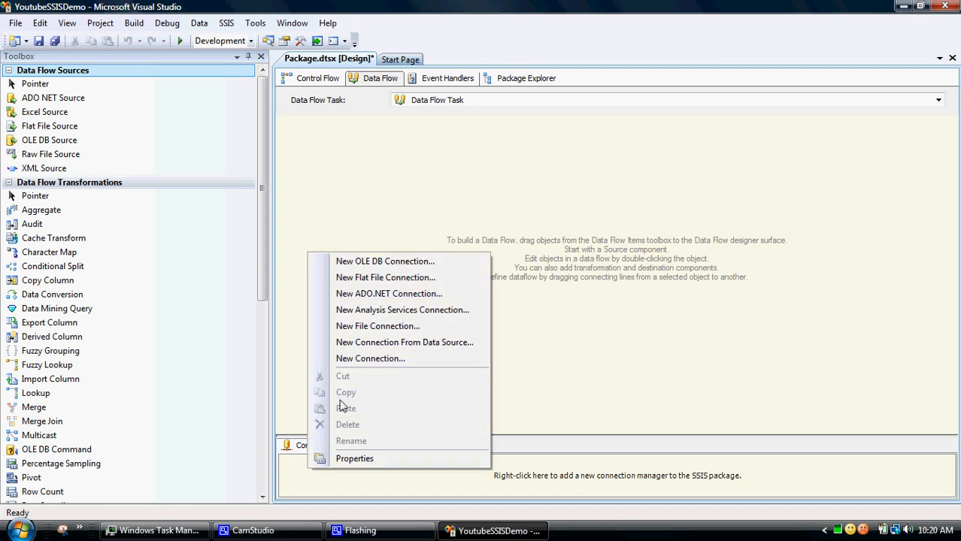
mouse_move(370, 358)
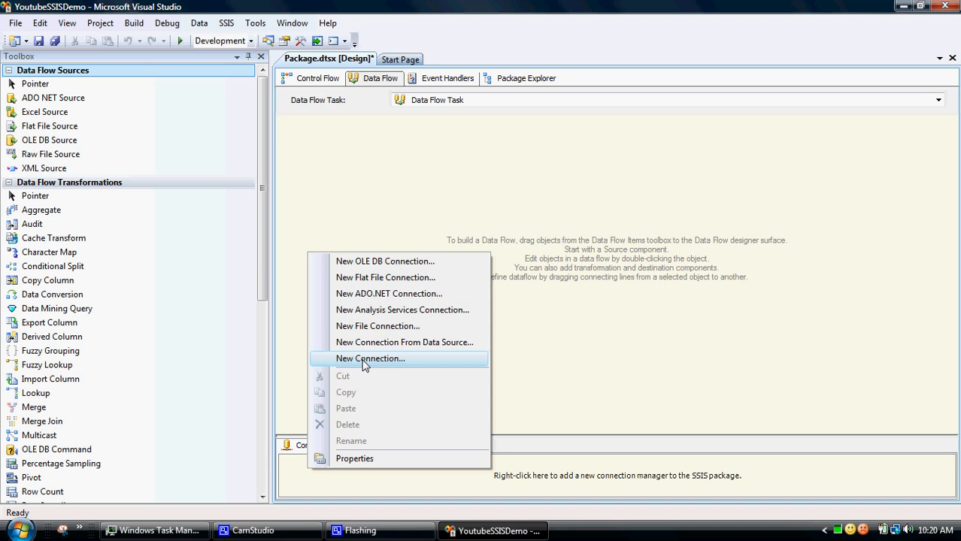
left_click(370, 358)
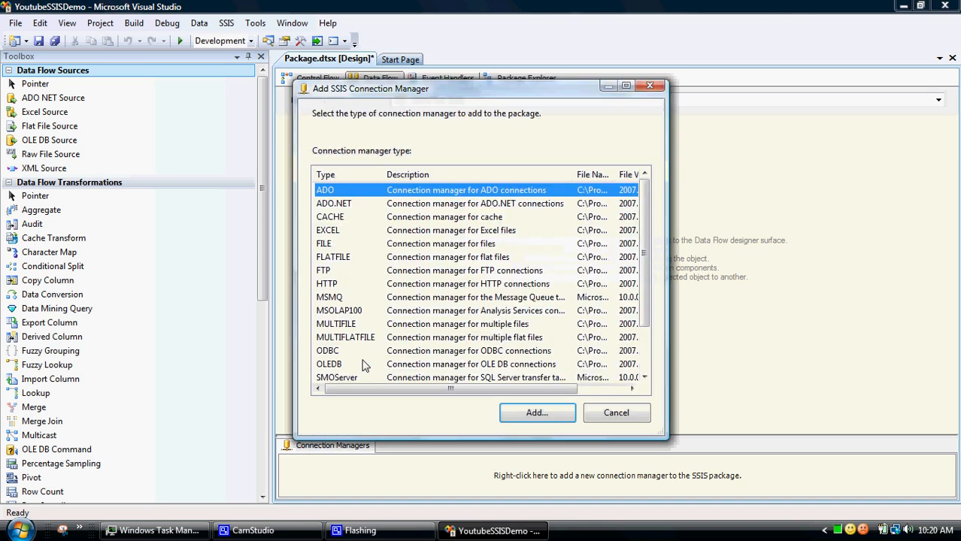
scroll("down", 3)
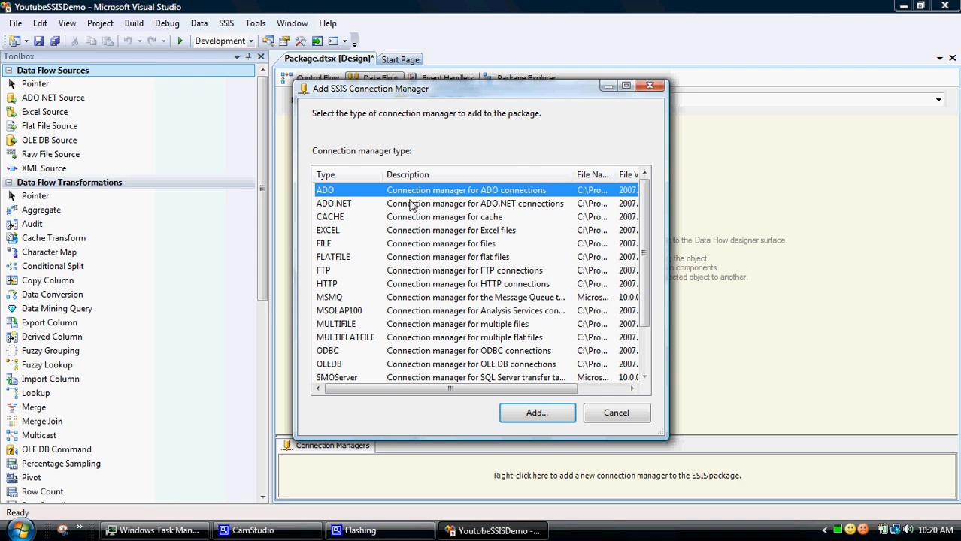
mouse_move(333, 244)
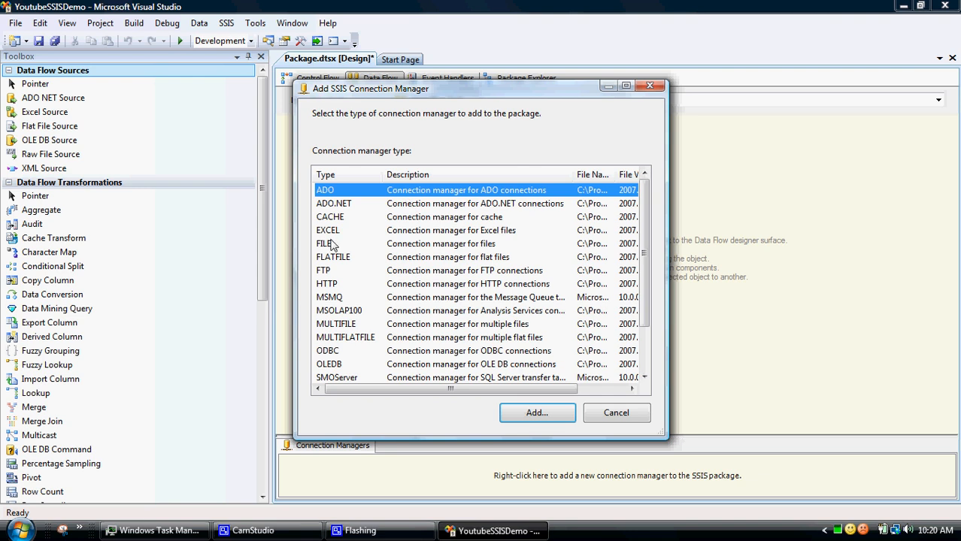
mouse_move(334, 264)
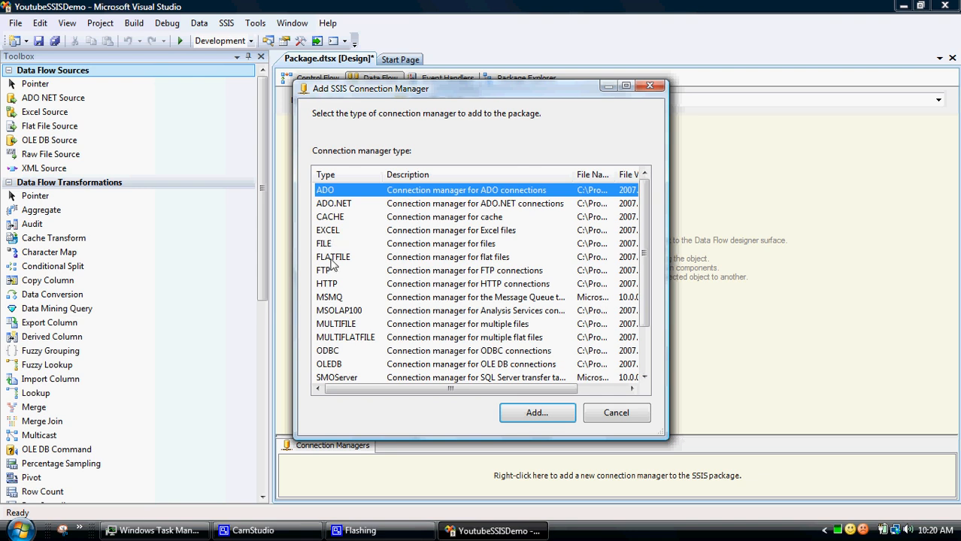
mouse_move(333, 289)
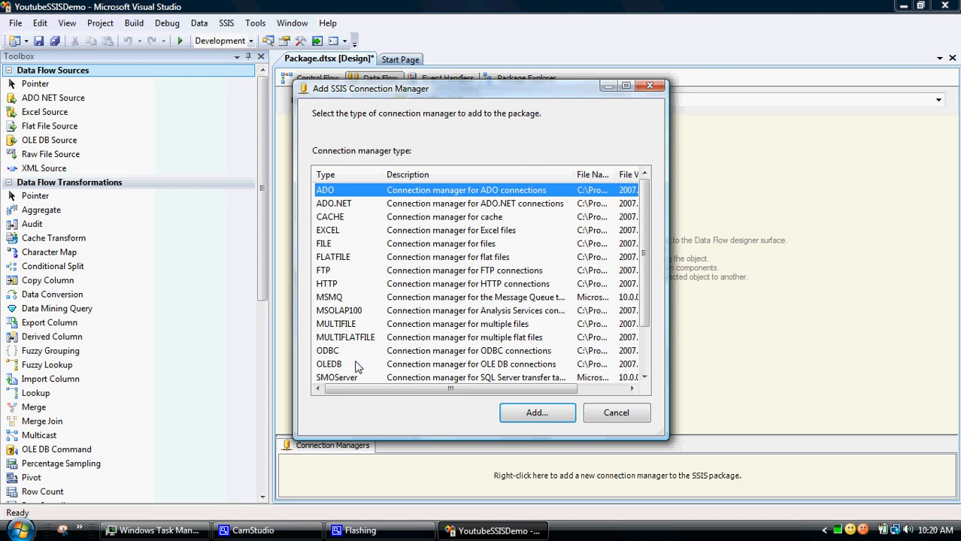
mouse_move(349, 261)
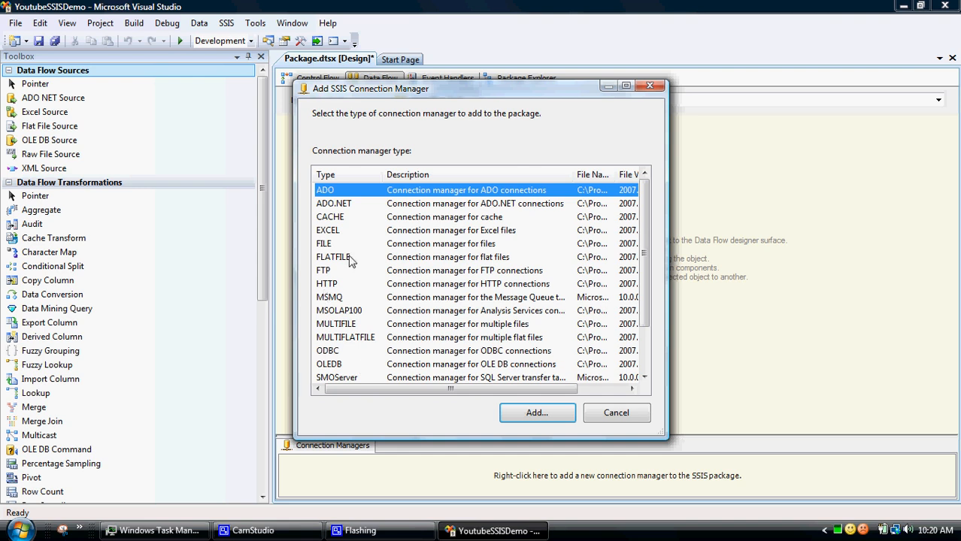
mouse_move(369, 261)
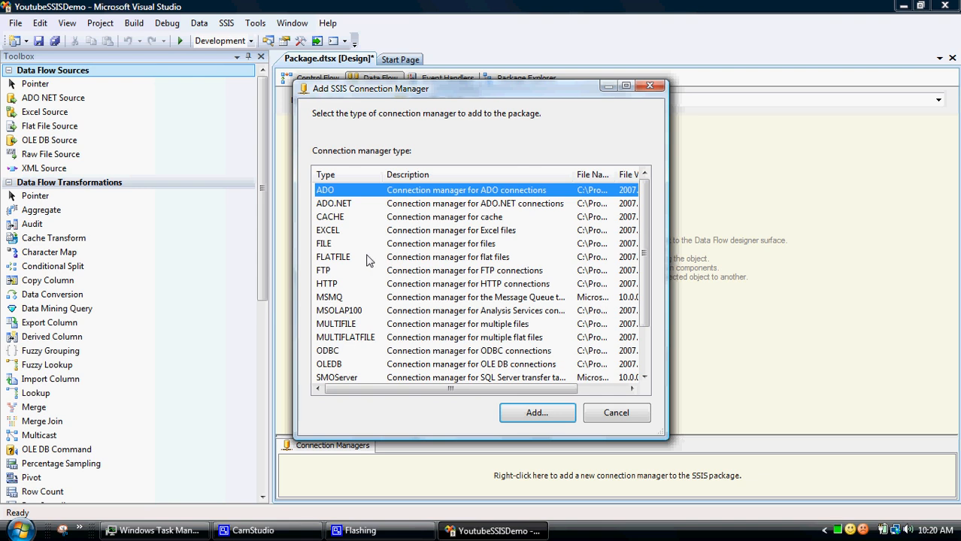
left_click(333, 257)
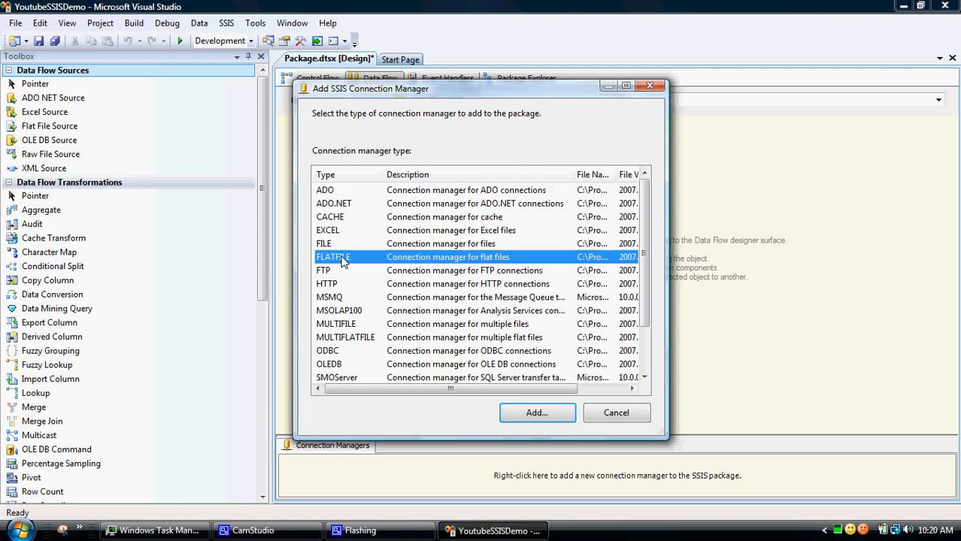
left_click(536, 412)
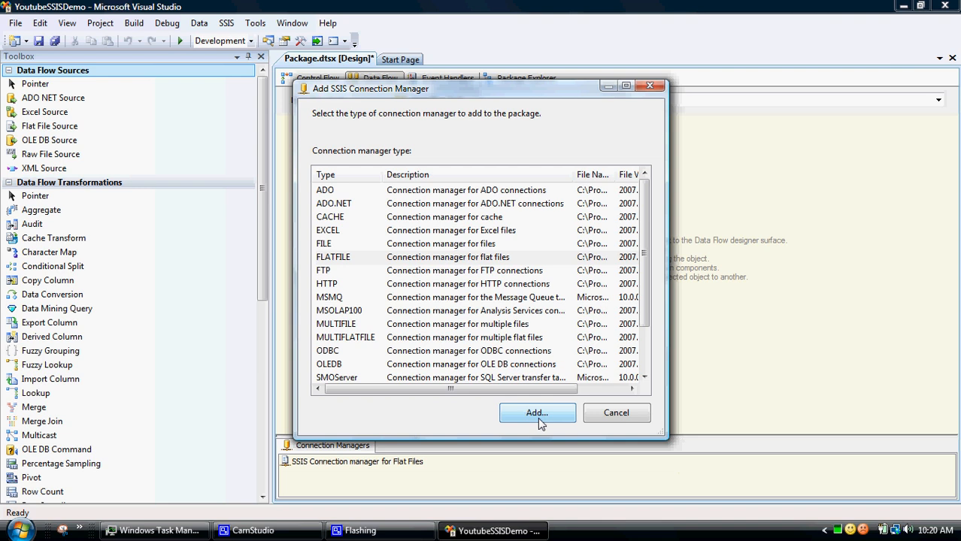
Create a flat-file connection named SegmentData pointing to Segmentonly.txt in the ELT folder.
left_click(536, 412)
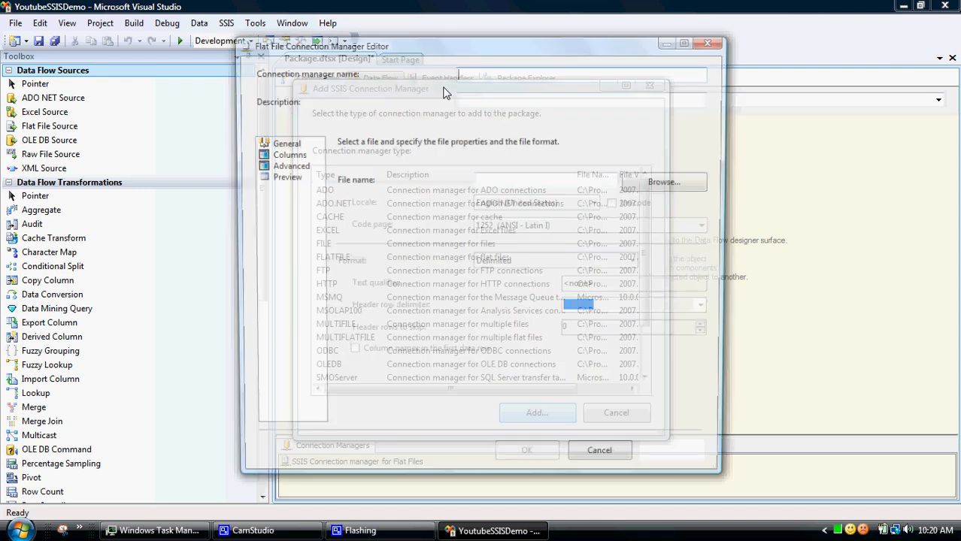
left_click(537, 411)
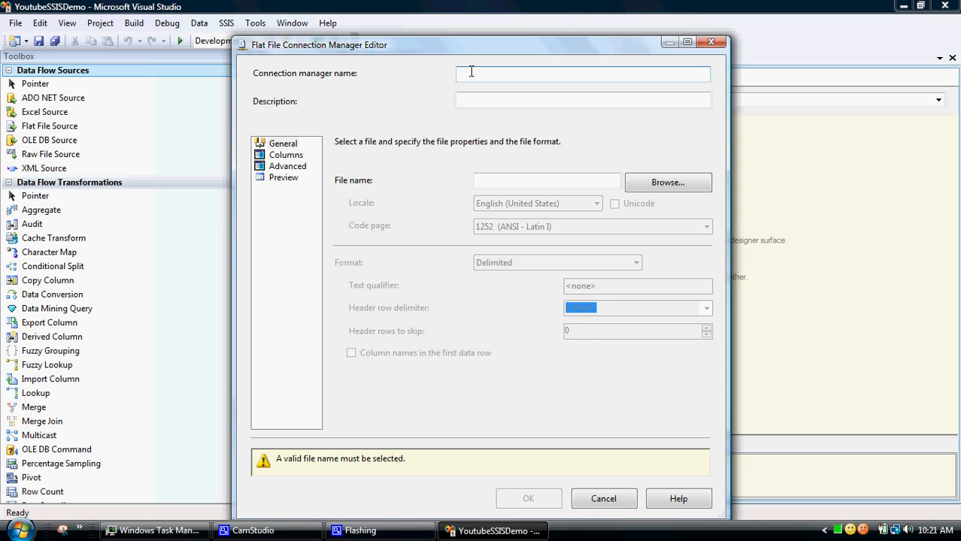
type("Segmen")
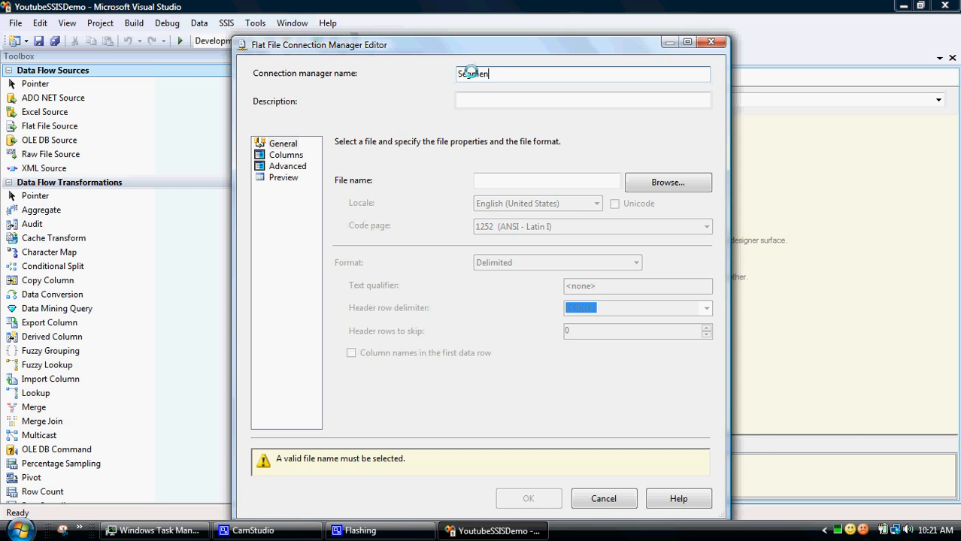
type("Data")
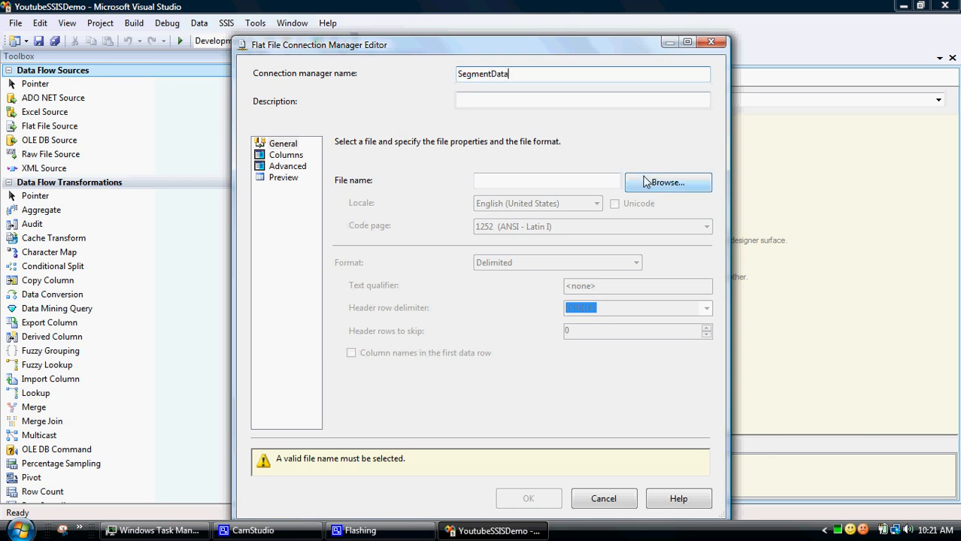
left_click(668, 182)
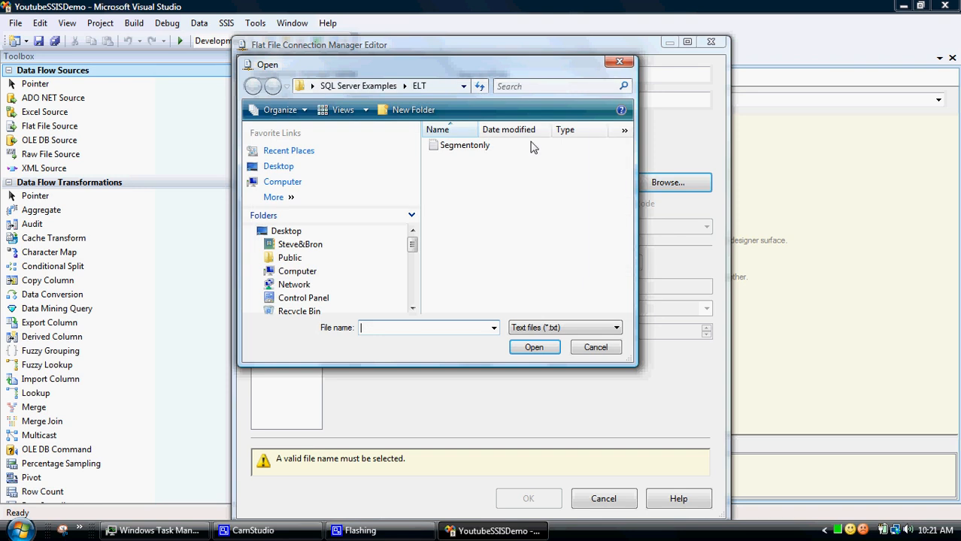
left_click(465, 145)
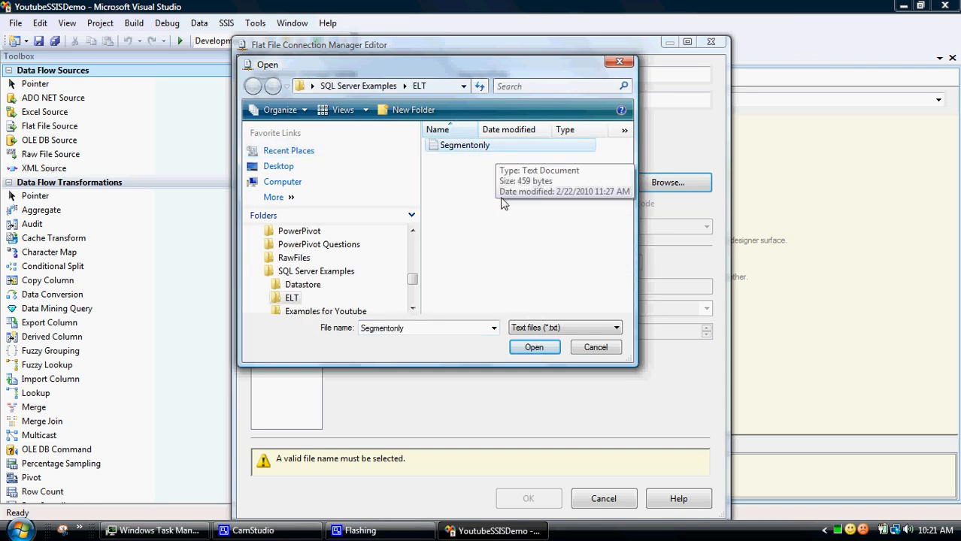
left_click(534, 346)
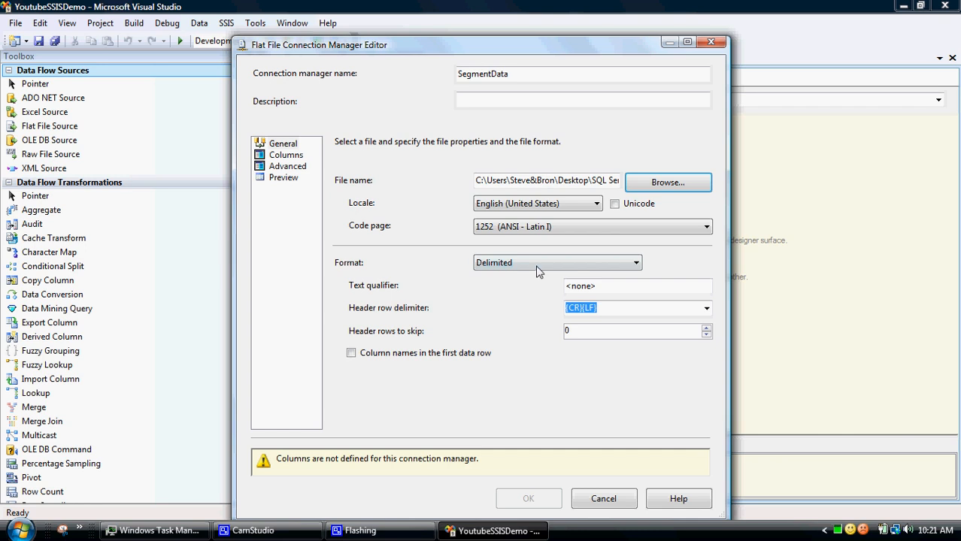
mouse_move(379, 343)
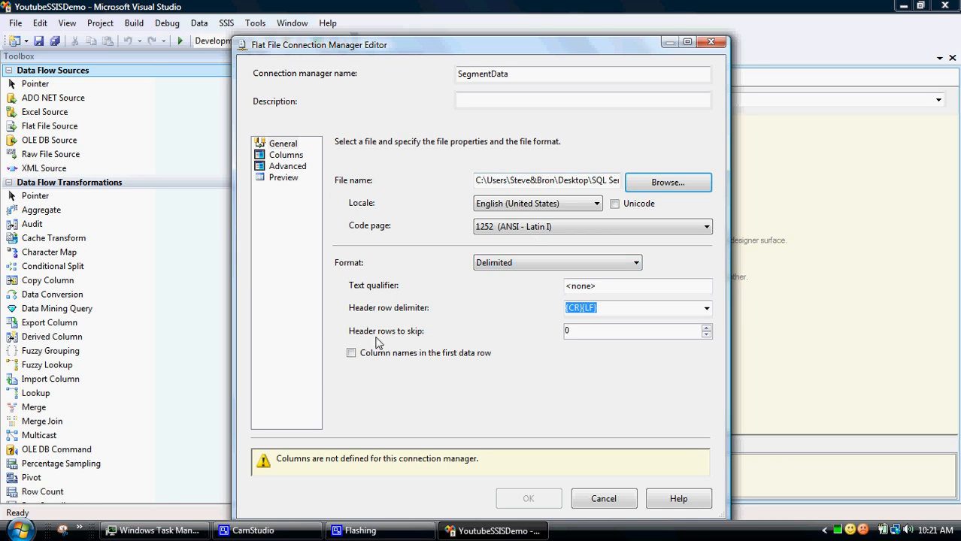
mouse_move(424, 326)
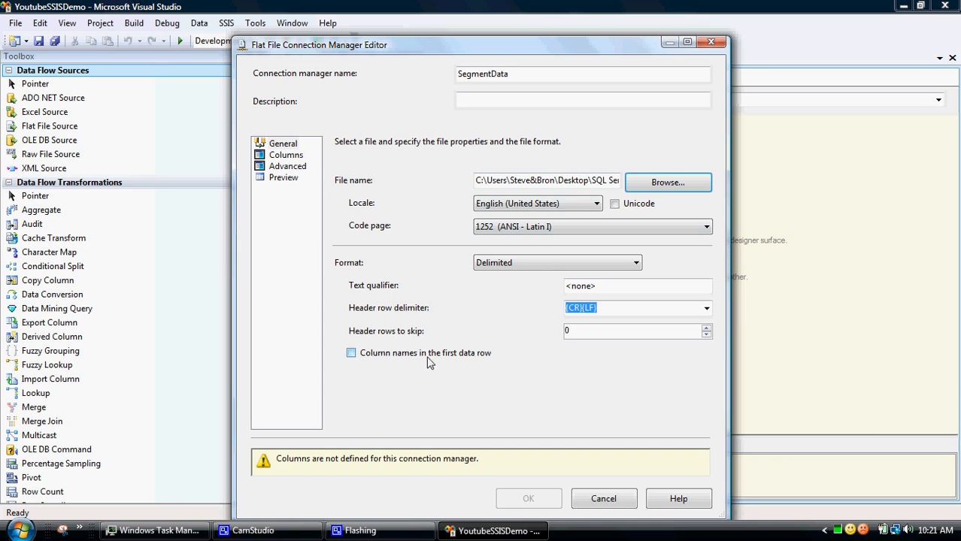
Mark the file's first data row as column names for the SegmentData connection.
left_click(351, 352)
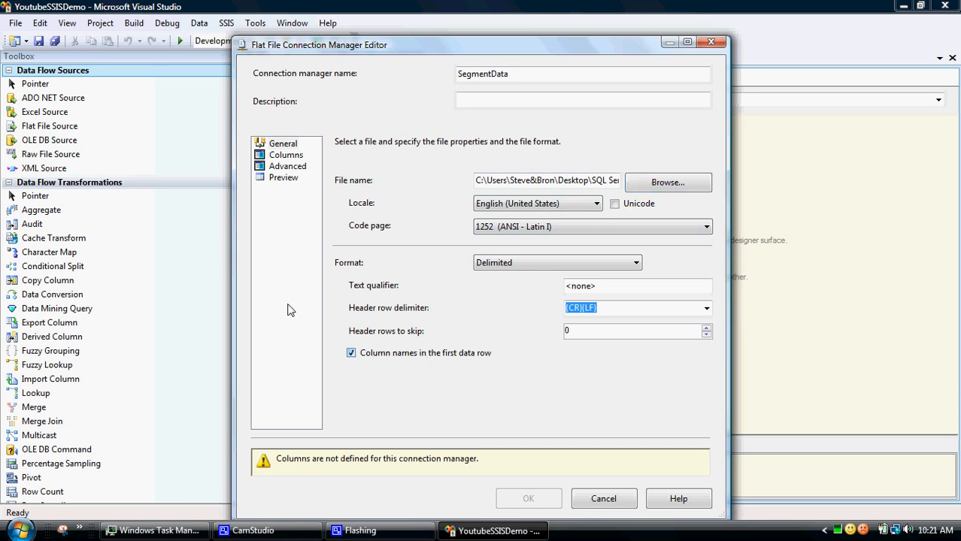
left_click(286, 155)
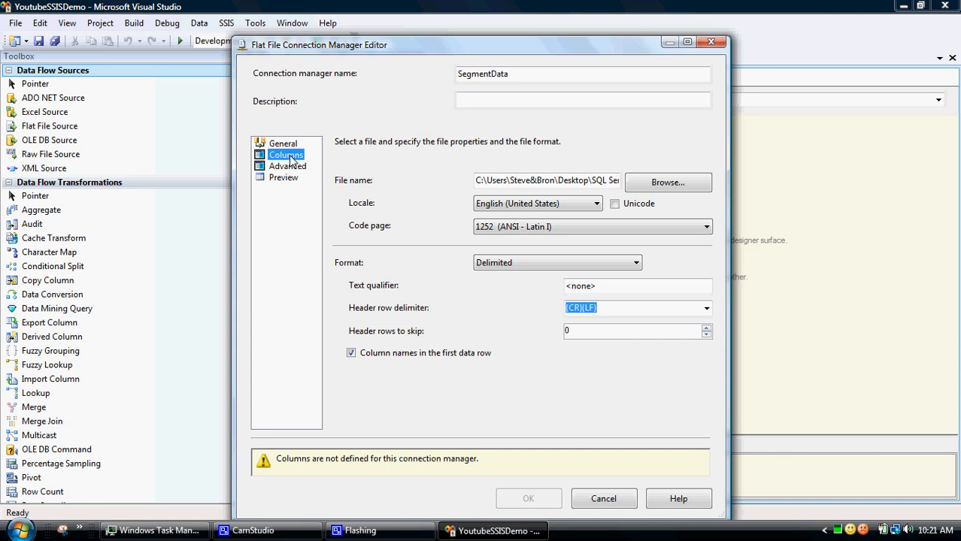
Review the Customer ID and Segment columns and preview rows, then finish creating SegmentData.
left_click(285, 154)
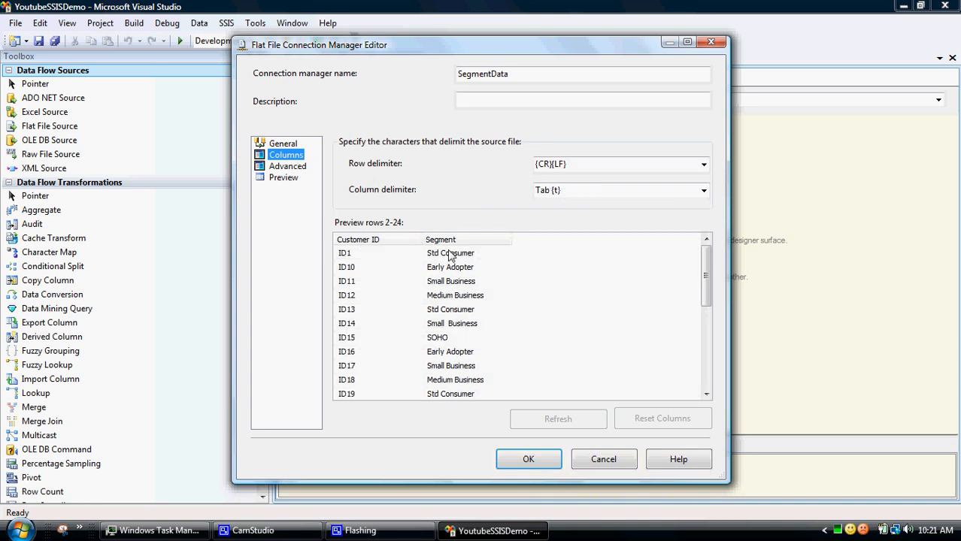
mouse_move(390, 232)
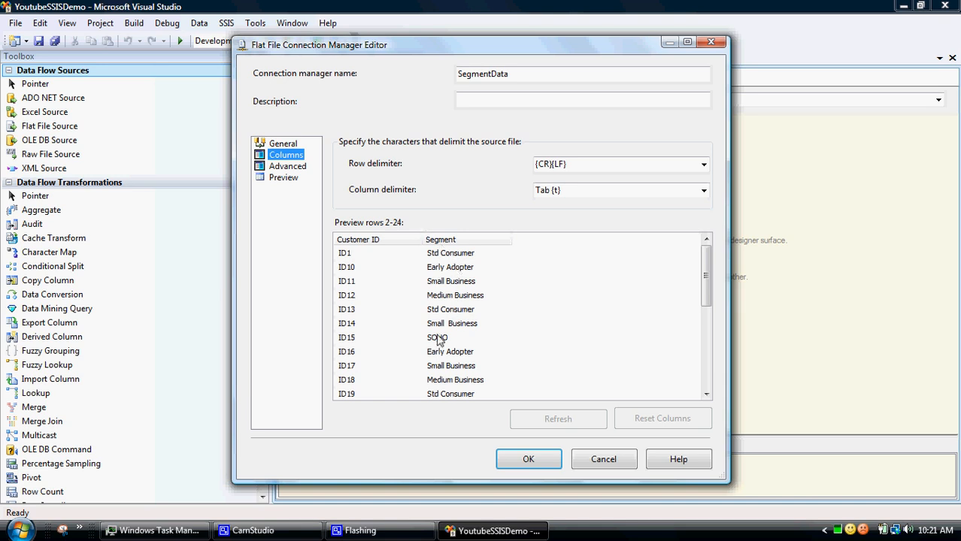
mouse_move(443, 340)
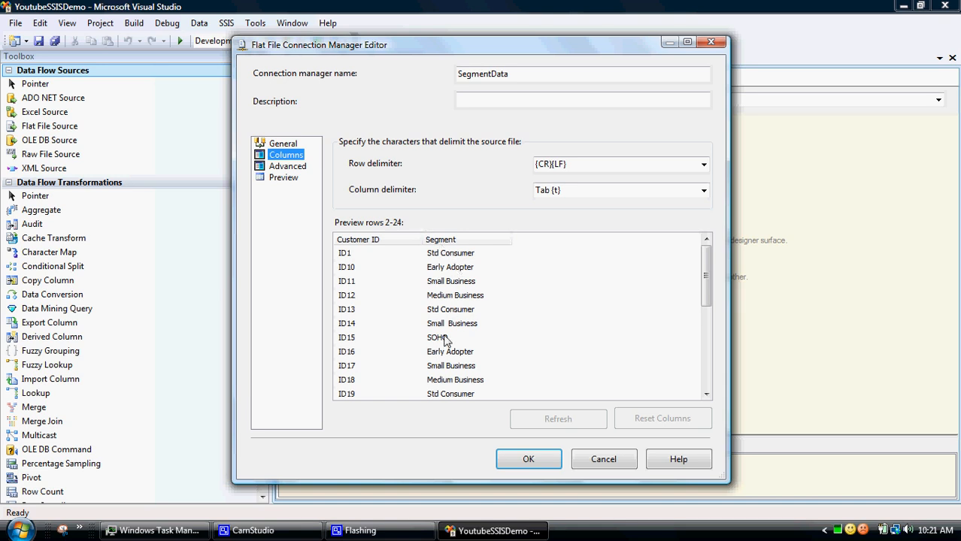
mouse_move(565, 335)
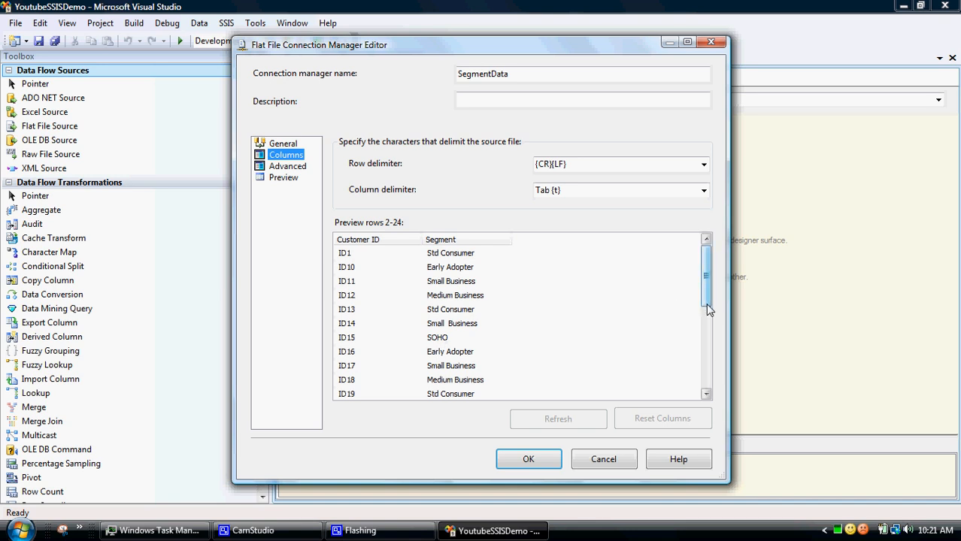
scroll("down", 3)
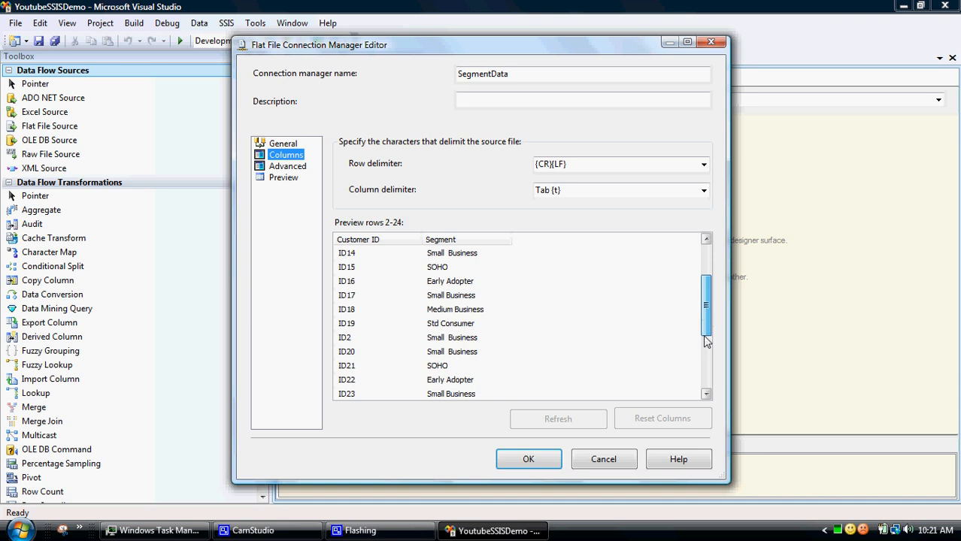
scroll("down", 3)
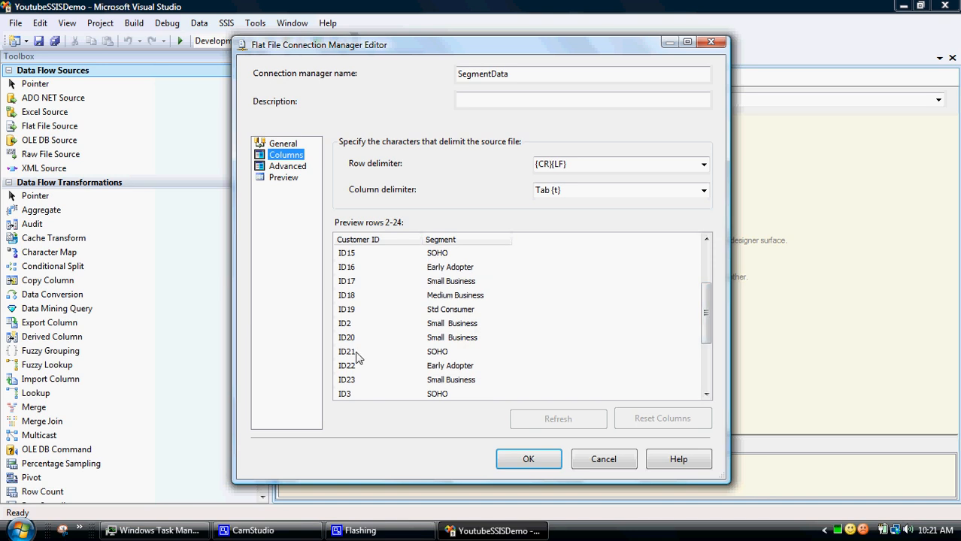
mouse_move(653, 357)
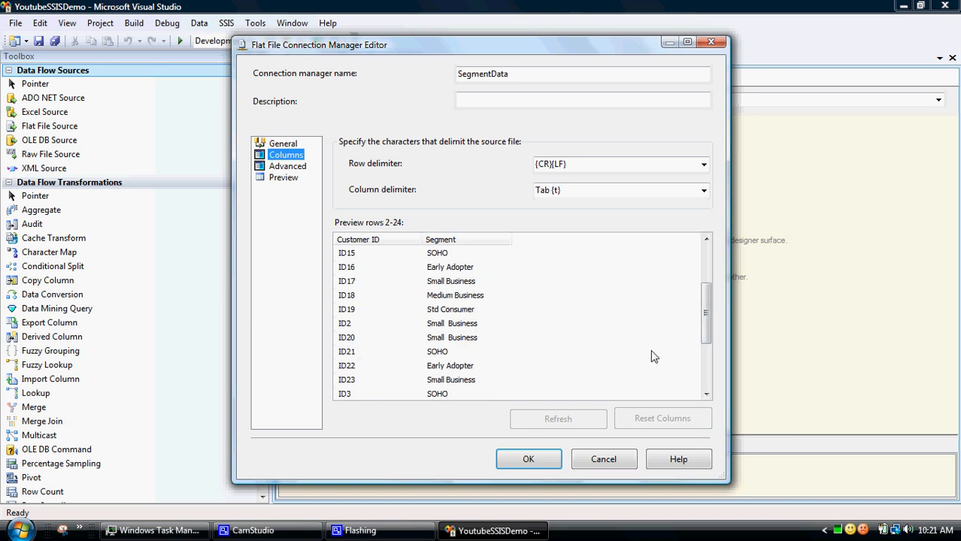
scroll("down", 3)
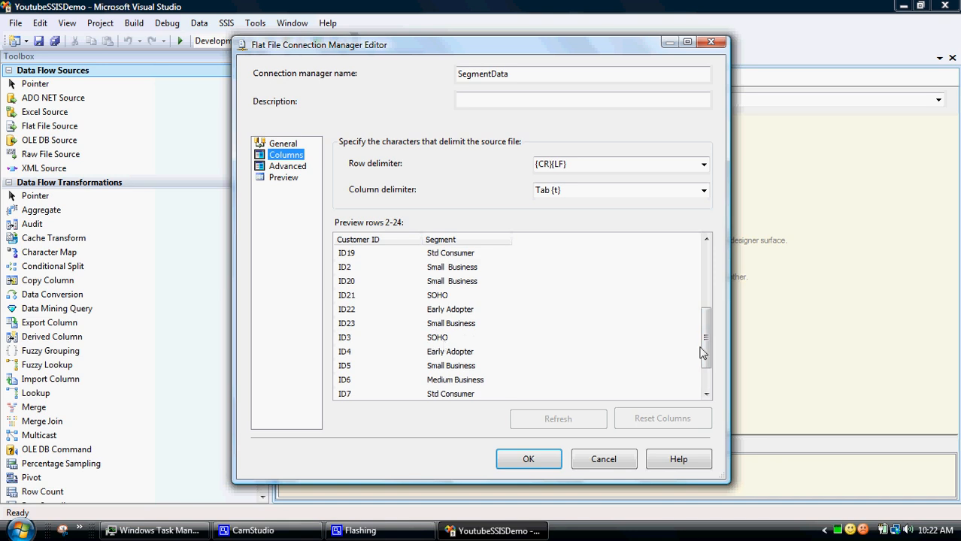
scroll("down", 3)
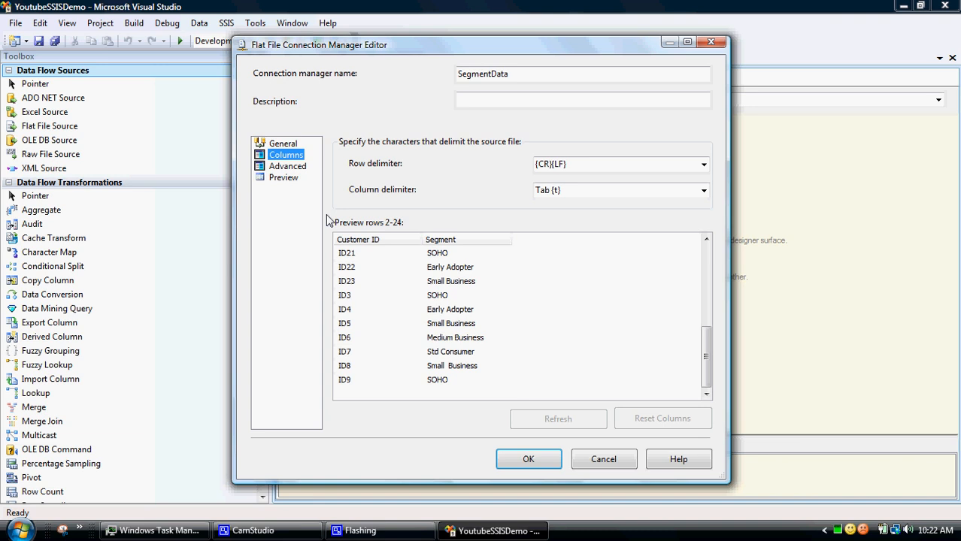
left_click(283, 177)
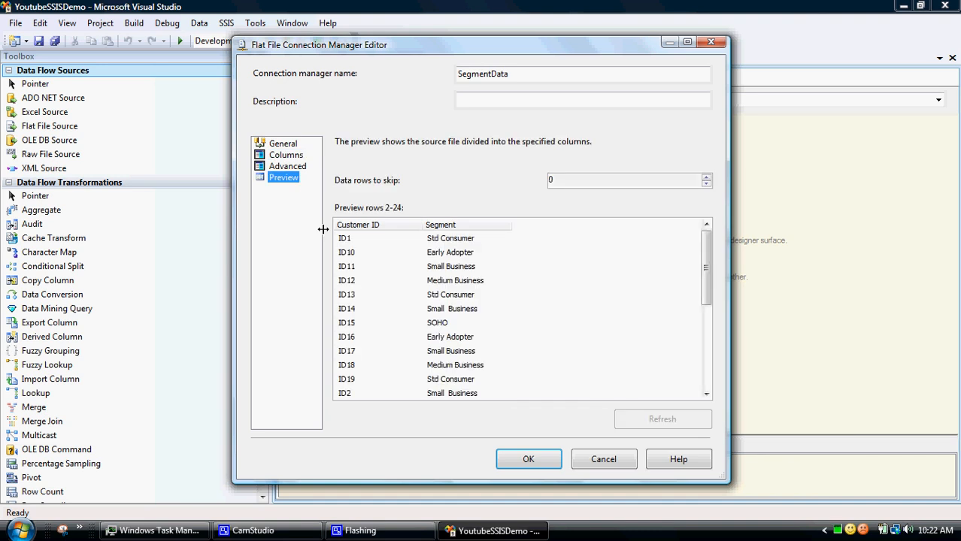
mouse_move(319, 275)
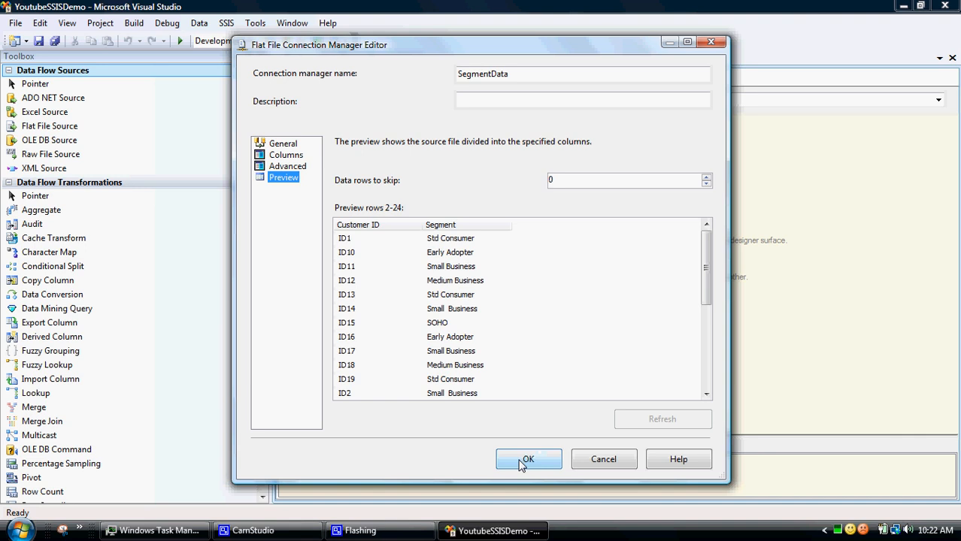
left_click(528, 460)
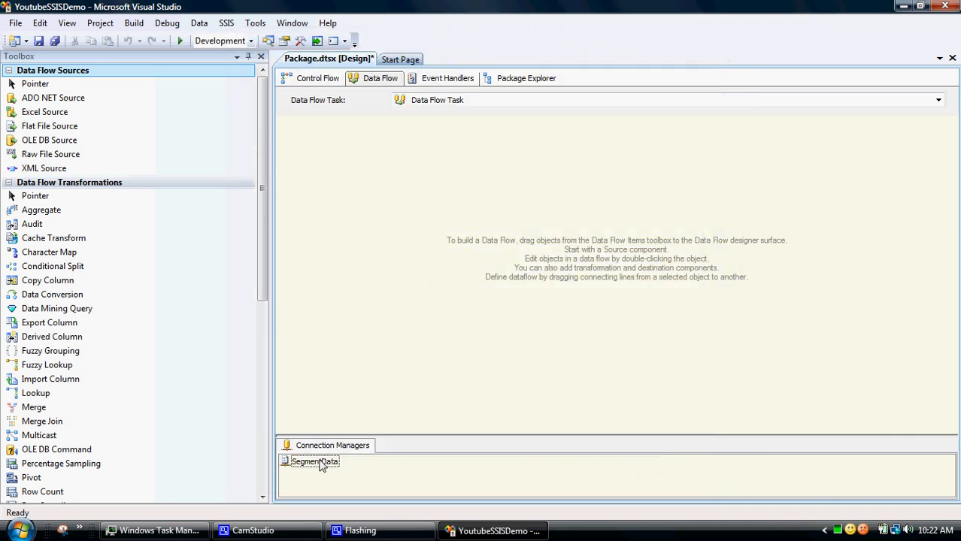
Place a Flat File Source on the data flow canvas and begin renaming it to Segment.
left_click(51, 379)
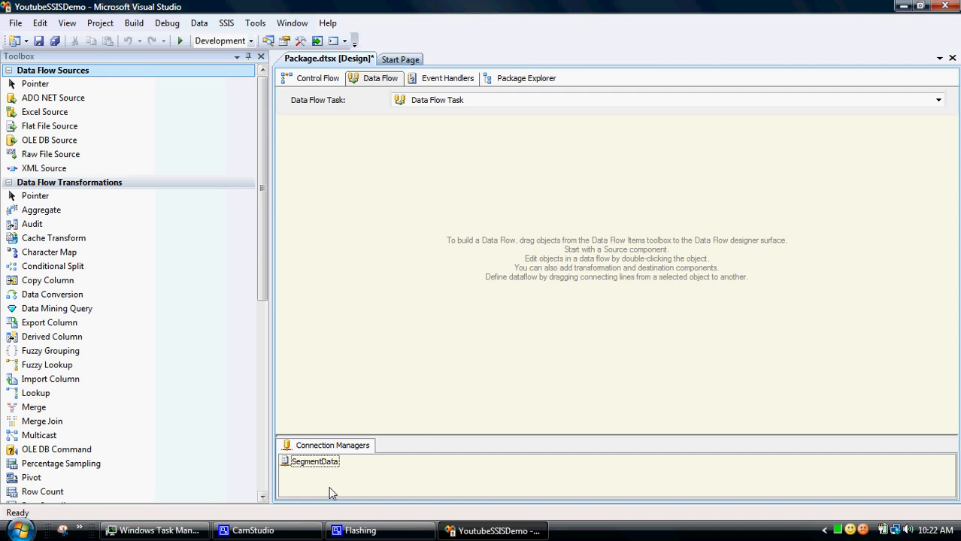
mouse_move(617, 237)
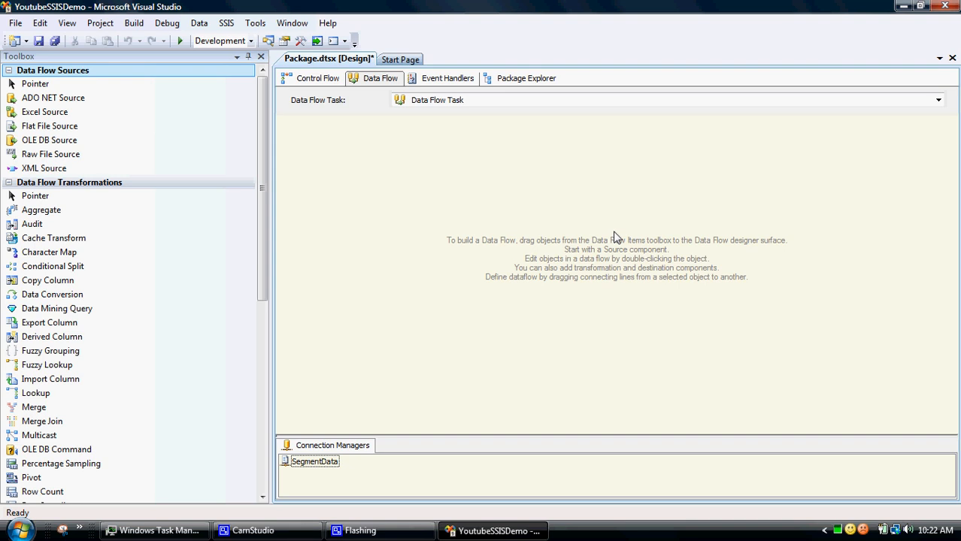
mouse_move(442, 379)
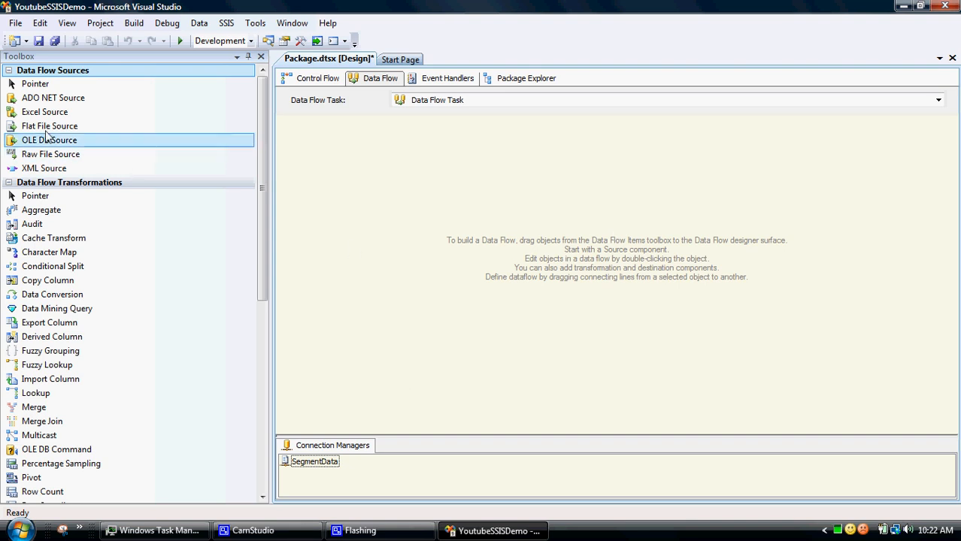
left_click(49, 126)
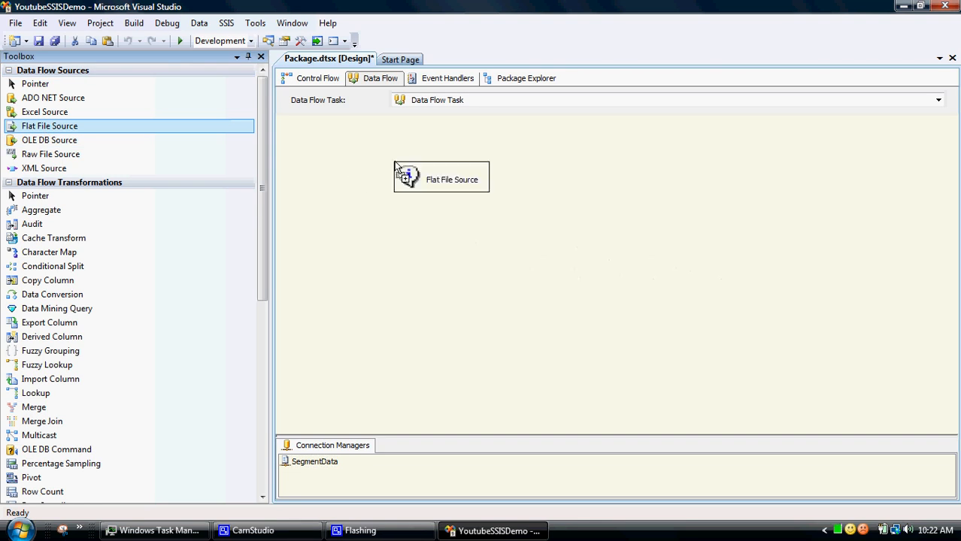
left_click(451, 179)
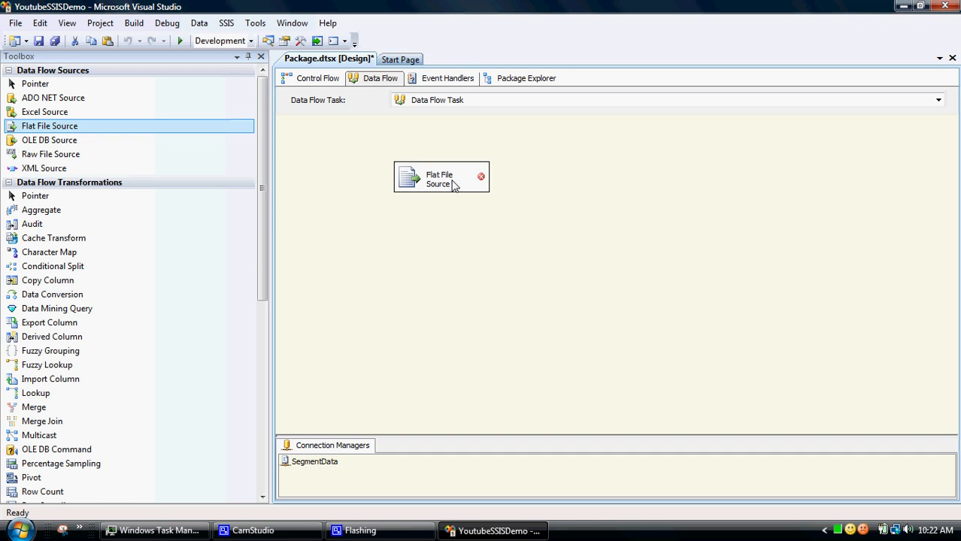
left_click(442, 177)
type("Segment")
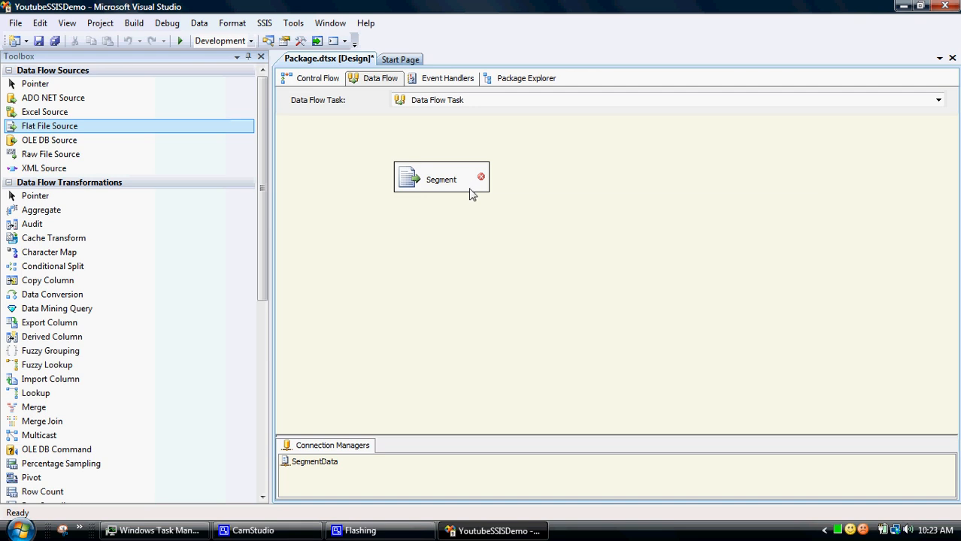
Configure the Segment source to read SegmentData, checking its columns and previewing sample rows.
double_click(440, 178)
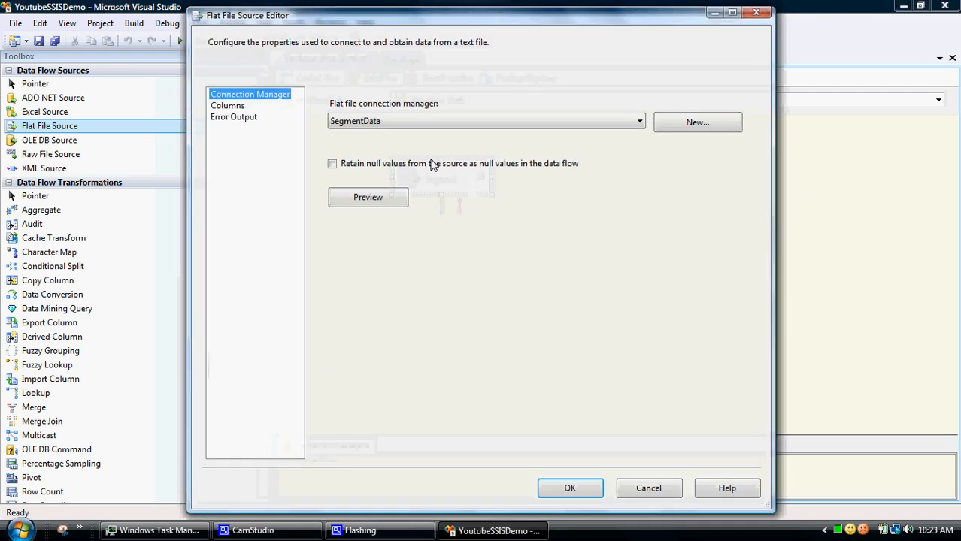
mouse_move(469, 145)
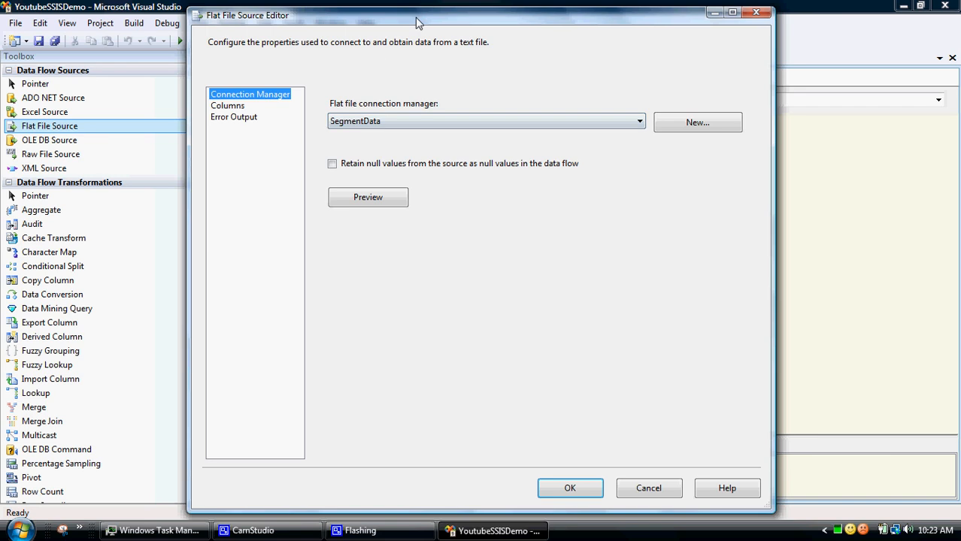
left_click_drag(418, 21, 439, 12)
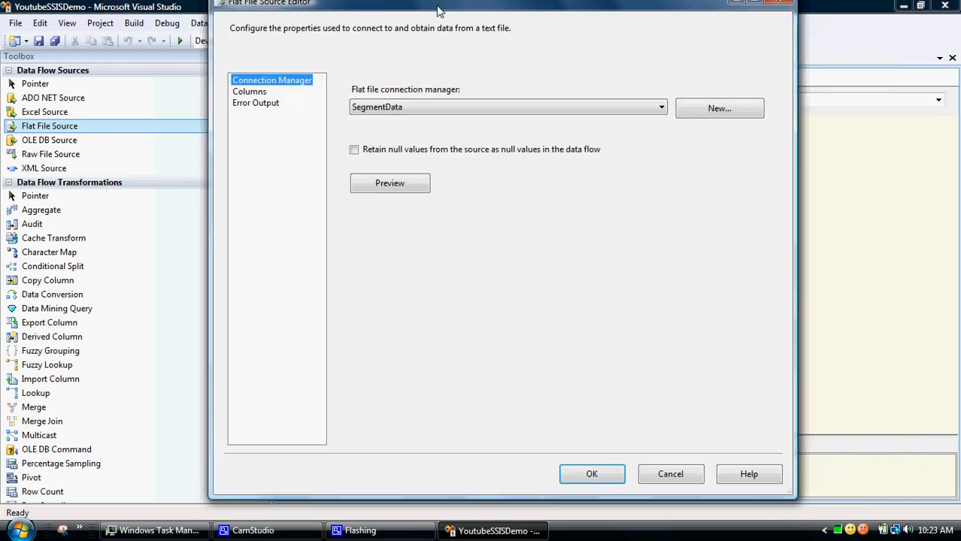
mouse_move(361, 12)
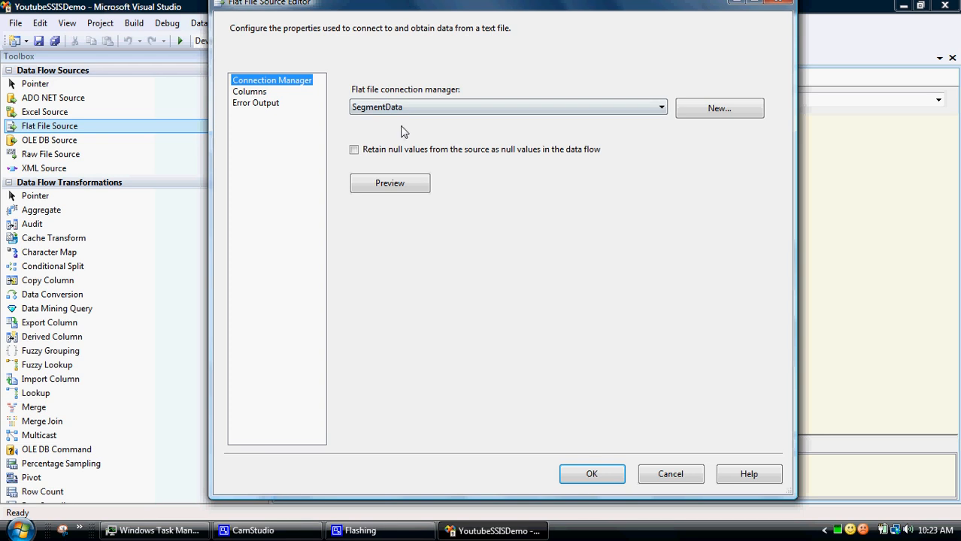
left_click(250, 92)
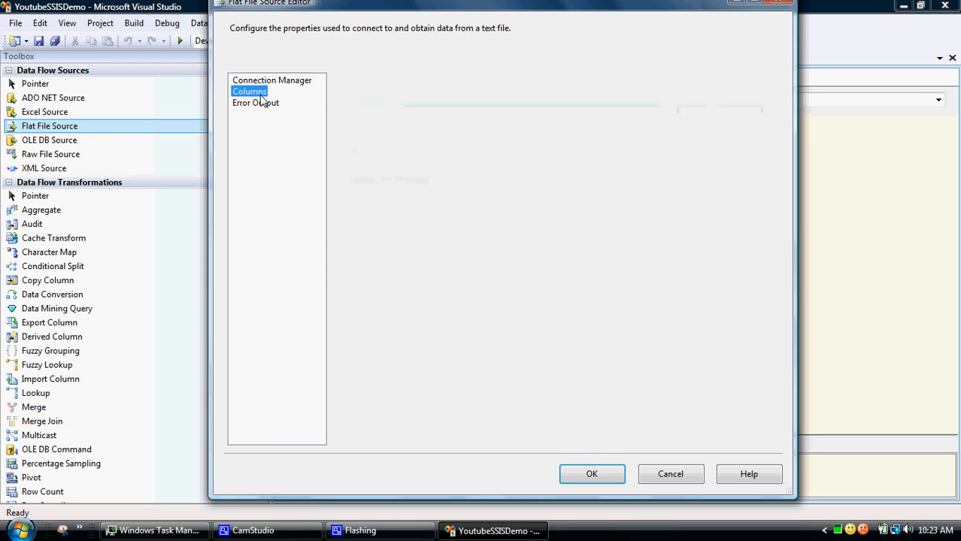
left_click(250, 92)
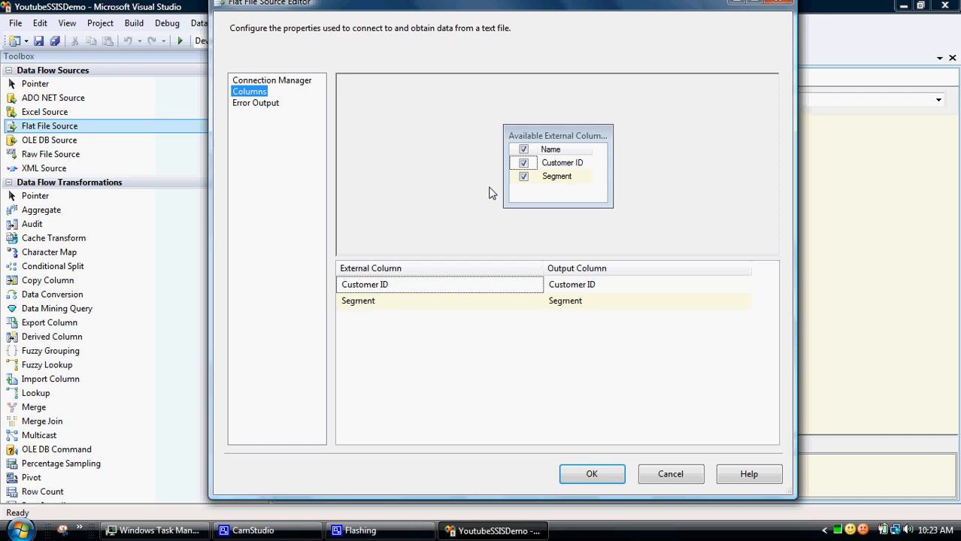
mouse_move(316, 82)
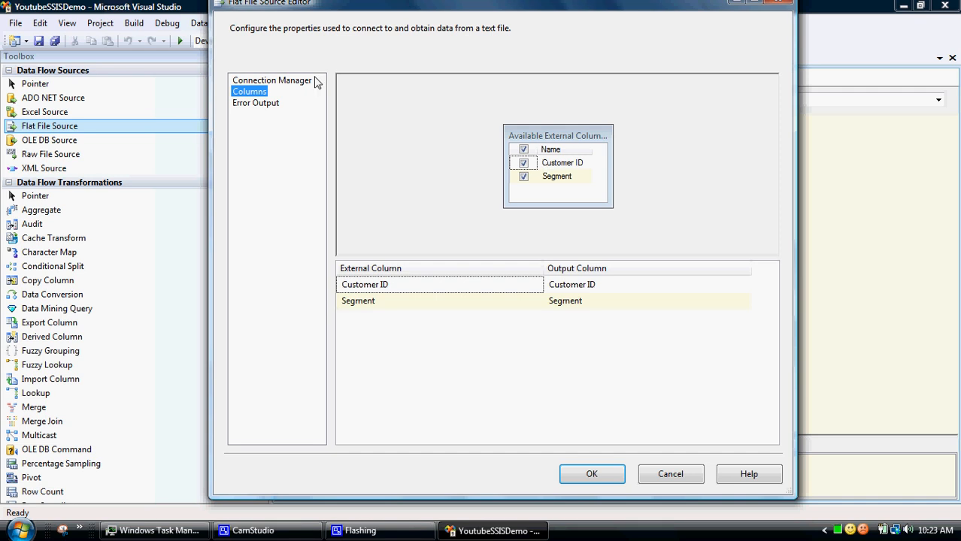
left_click(272, 79)
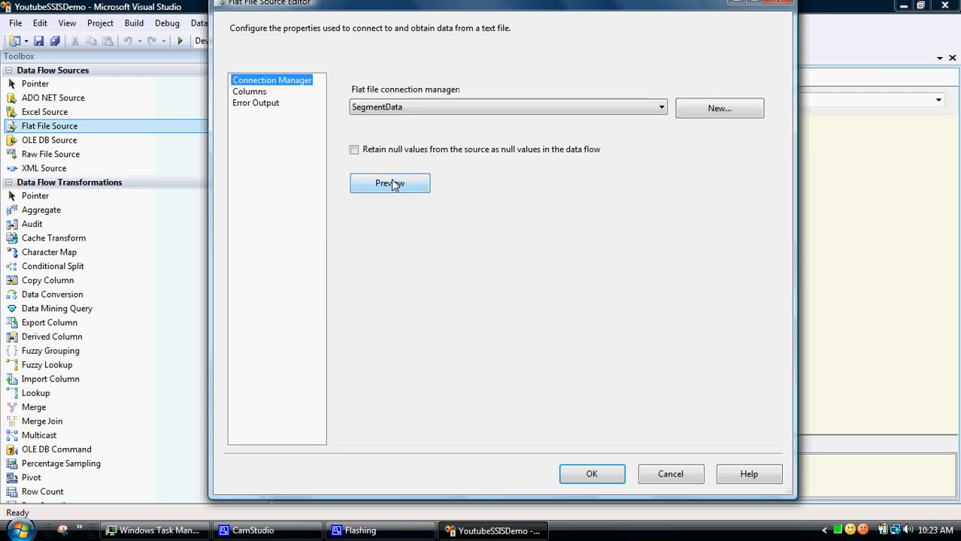
left_click(389, 183)
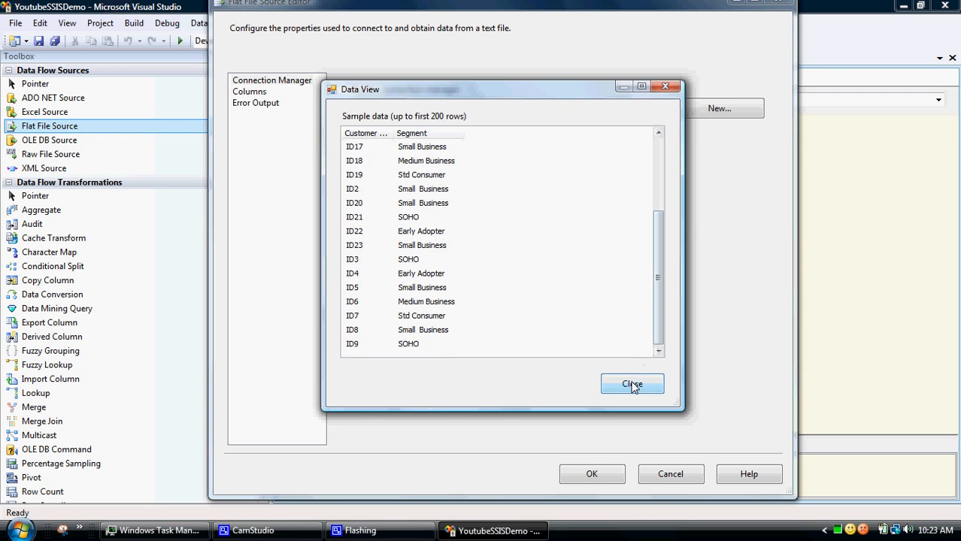
left_click(632, 383)
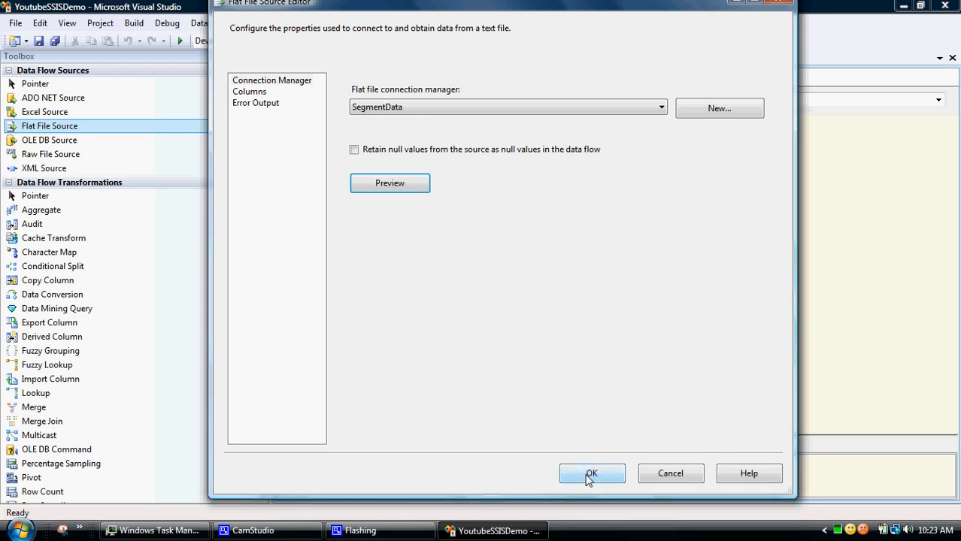
left_click(592, 472)
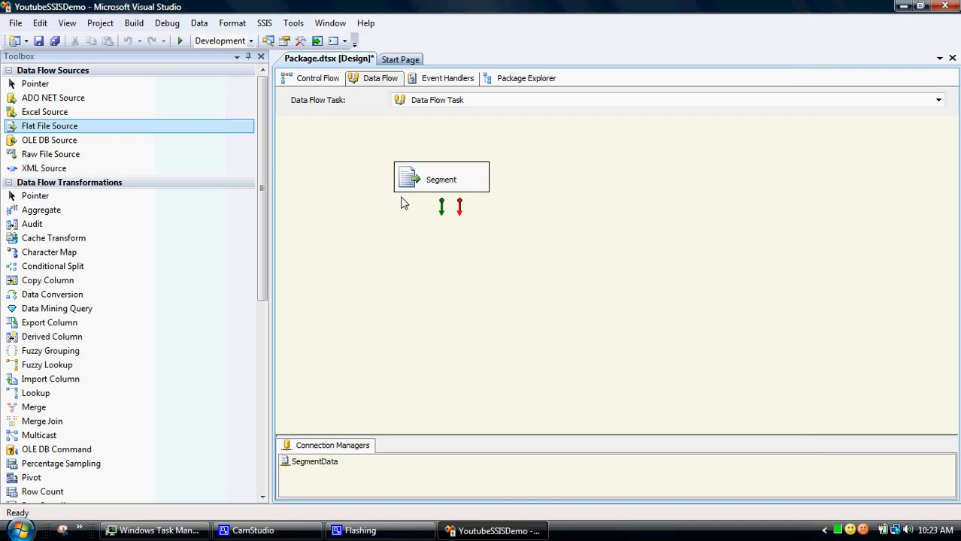
left_click(441, 178)
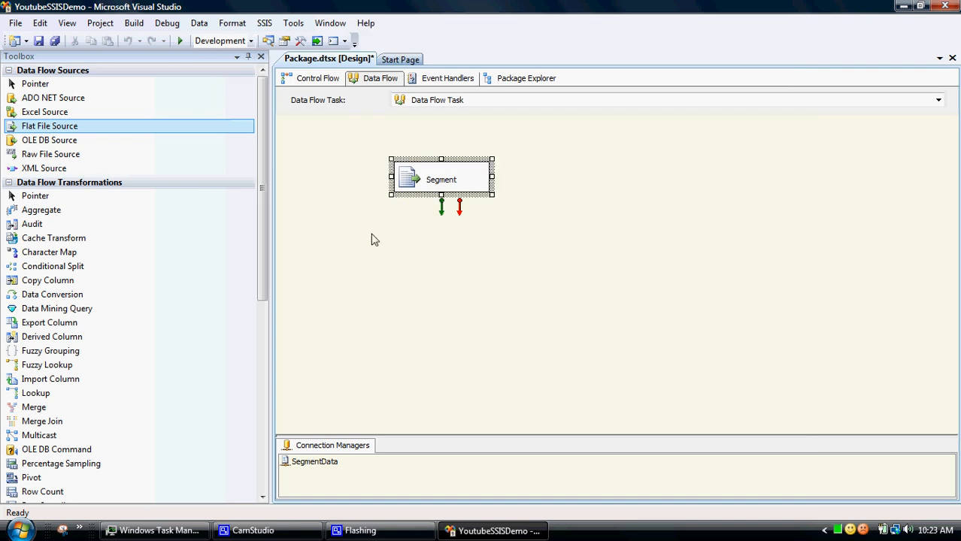
mouse_move(409, 160)
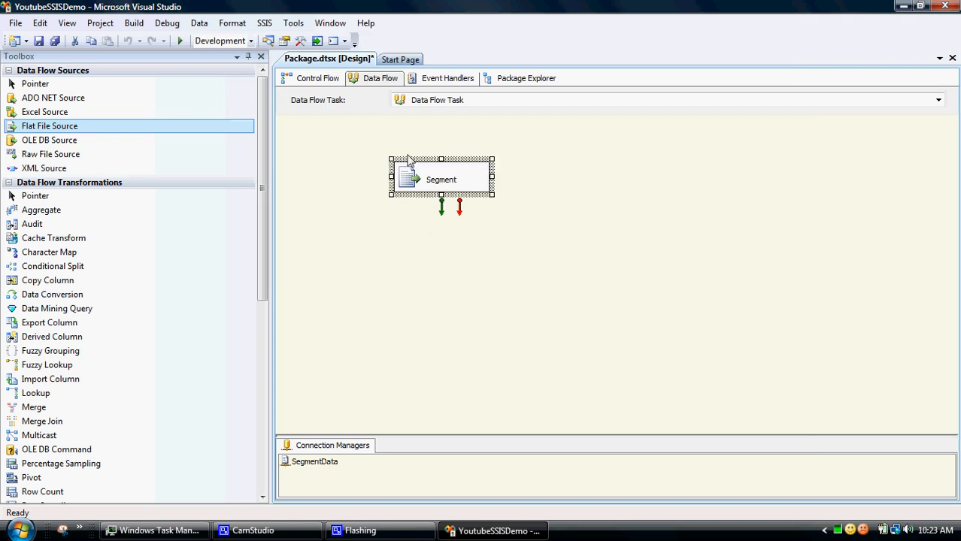
mouse_move(413, 160)
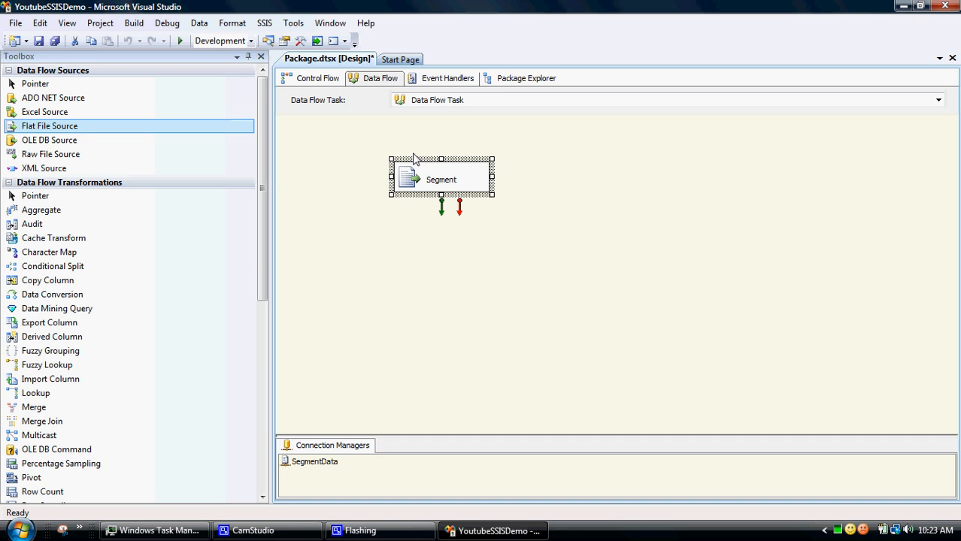
mouse_move(403, 188)
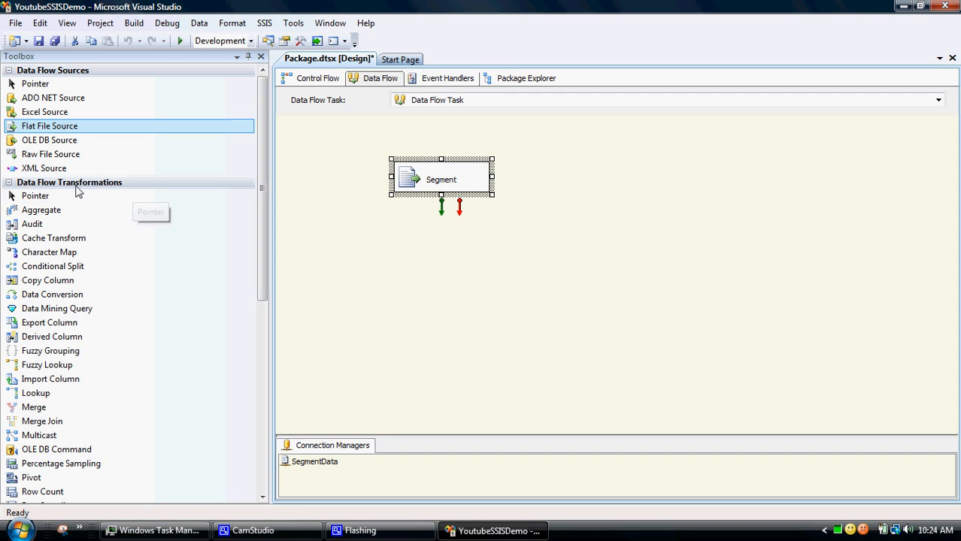
mouse_move(12, 198)
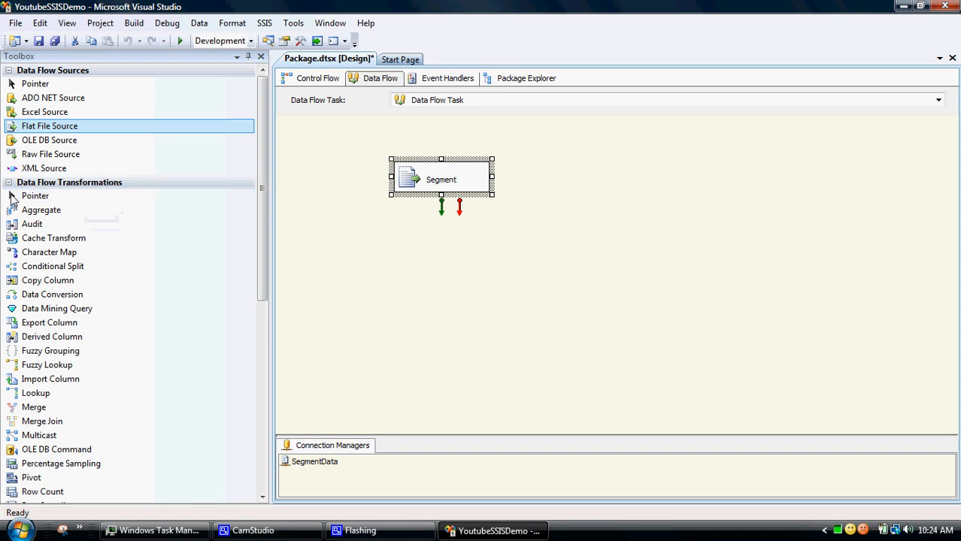
mouse_move(32, 224)
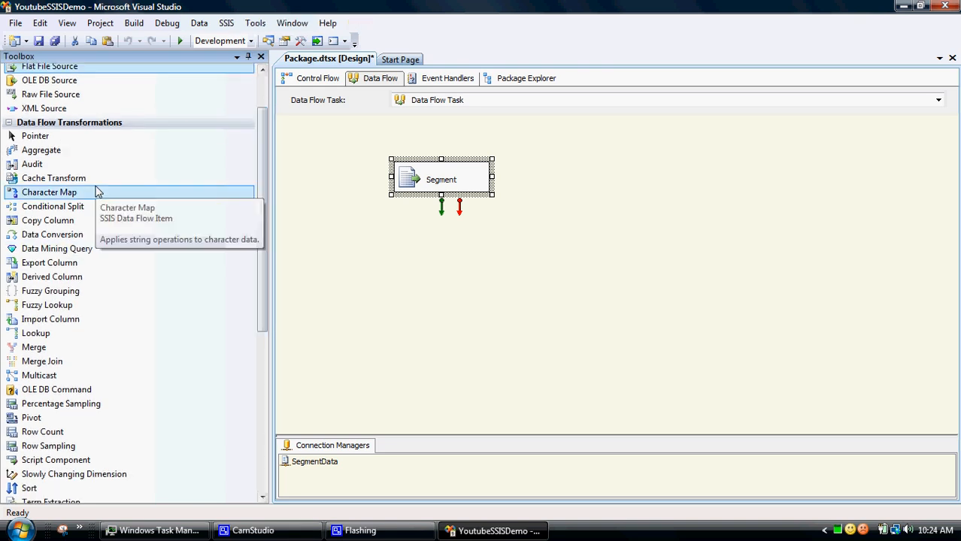
mouse_move(51, 235)
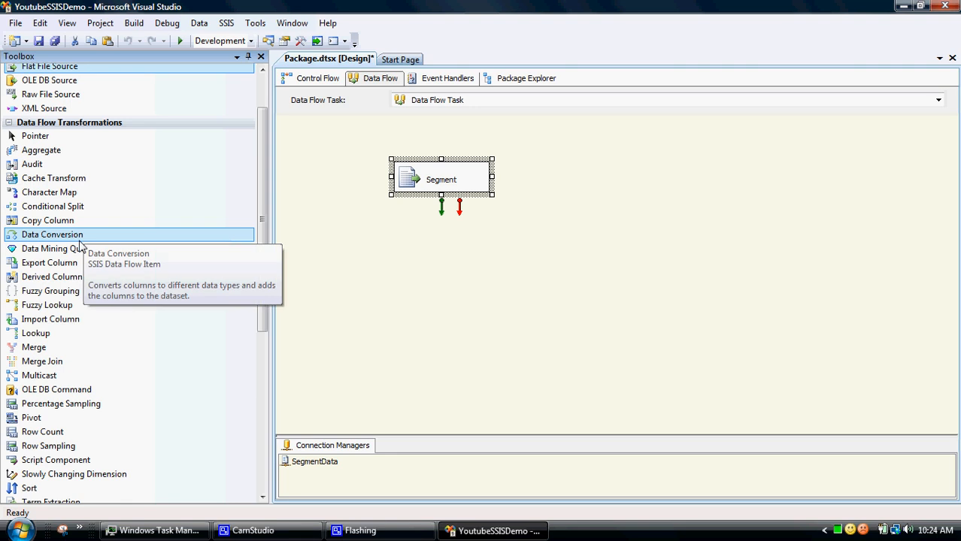
mouse_move(52, 206)
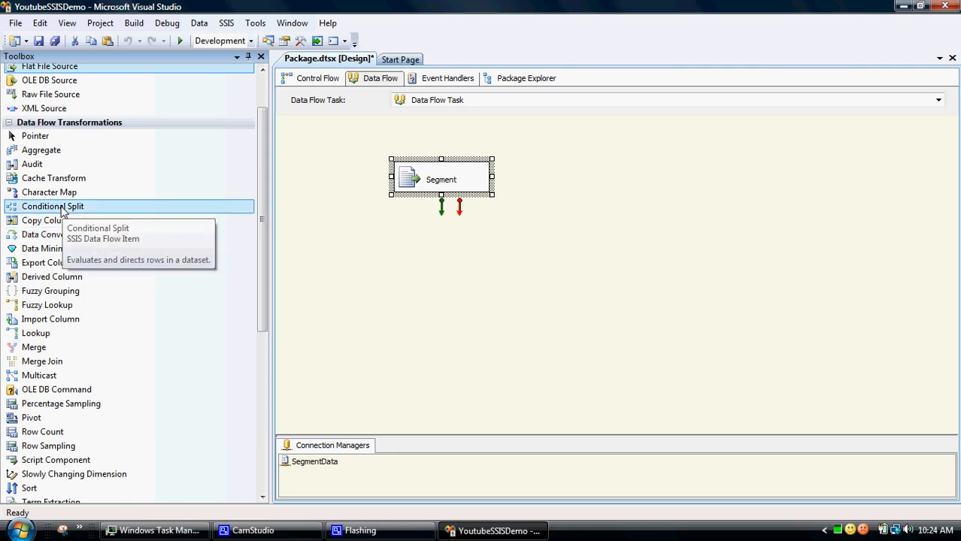
mouse_move(445, 244)
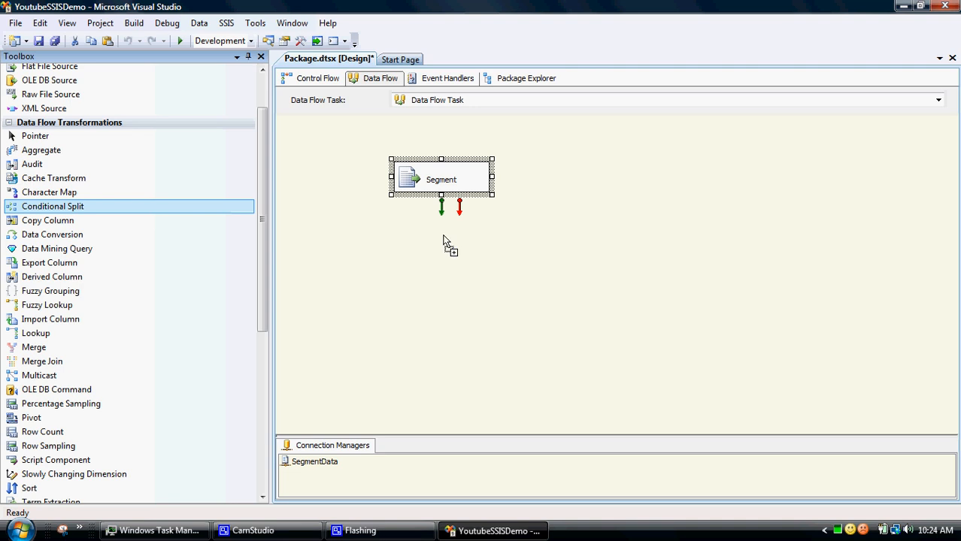
Add a Conditional Split below Segment and connect Segment's green output to it.
left_click_drag(54, 206, 489, 253)
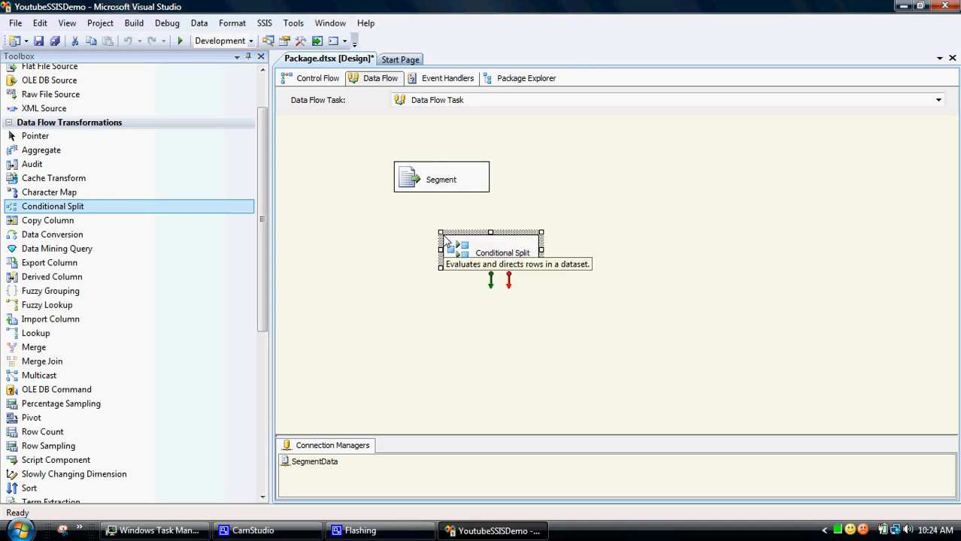
mouse_move(459, 206)
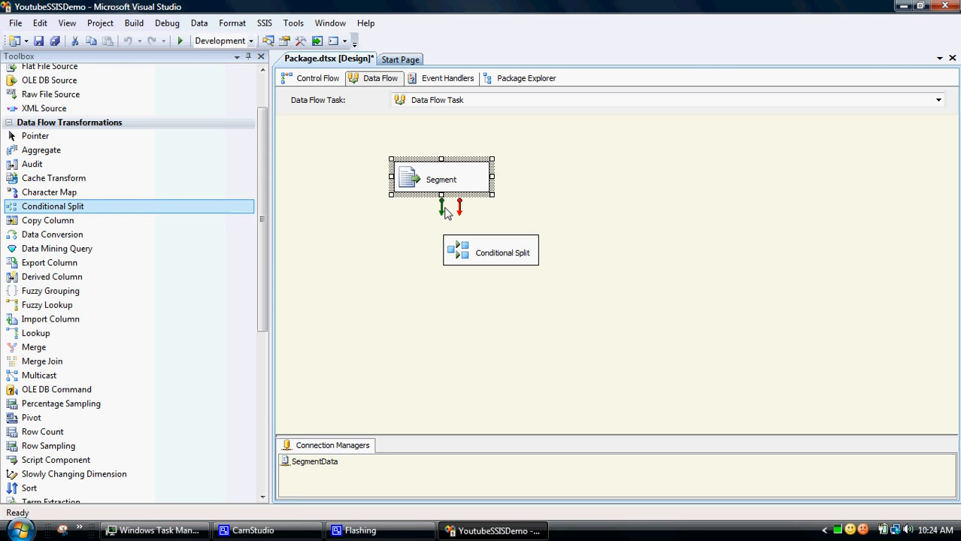
mouse_move(529, 232)
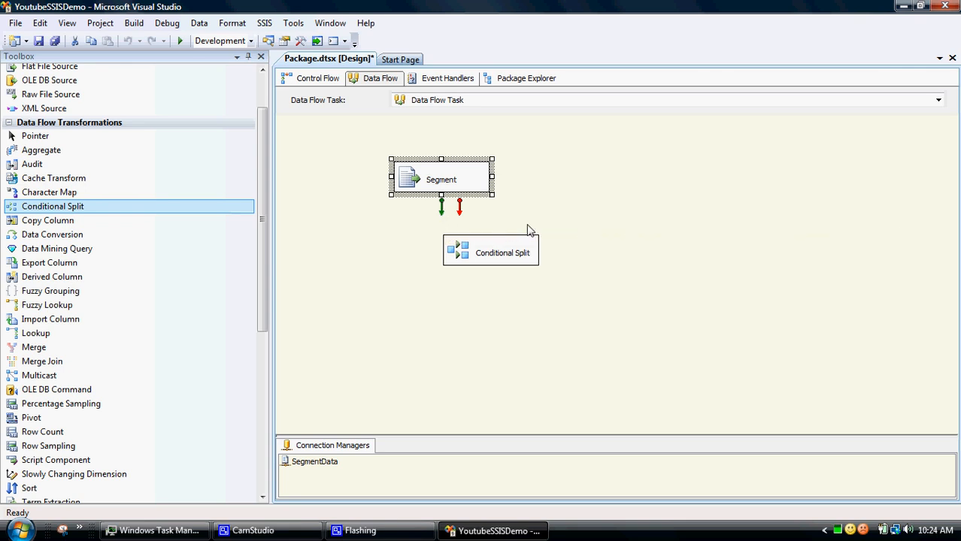
mouse_move(442, 229)
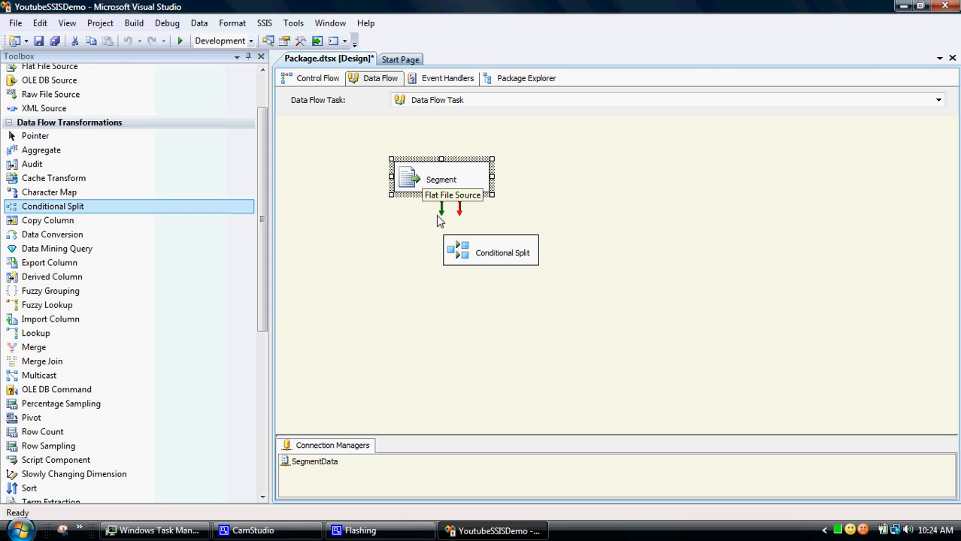
mouse_move(442, 210)
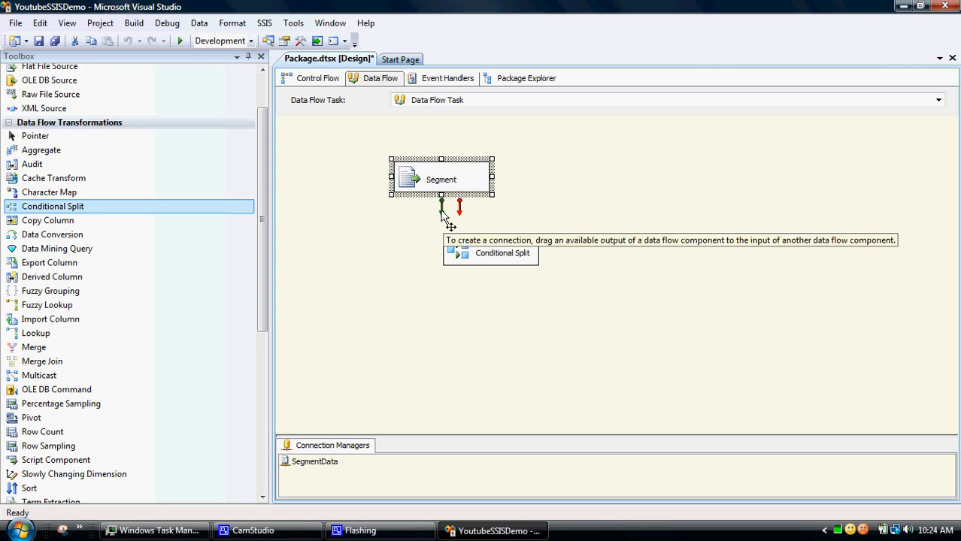
left_click_drag(442, 204, 491, 249)
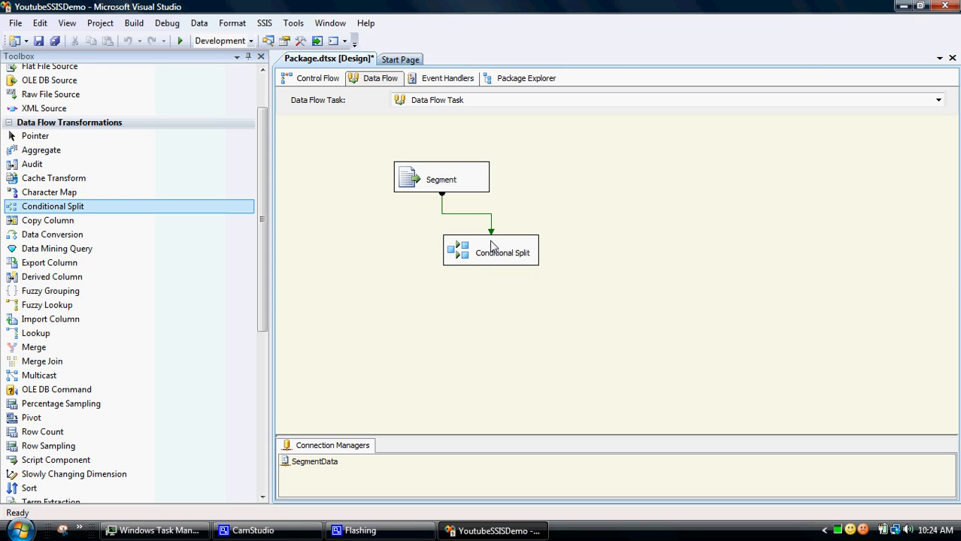
left_click(490, 249)
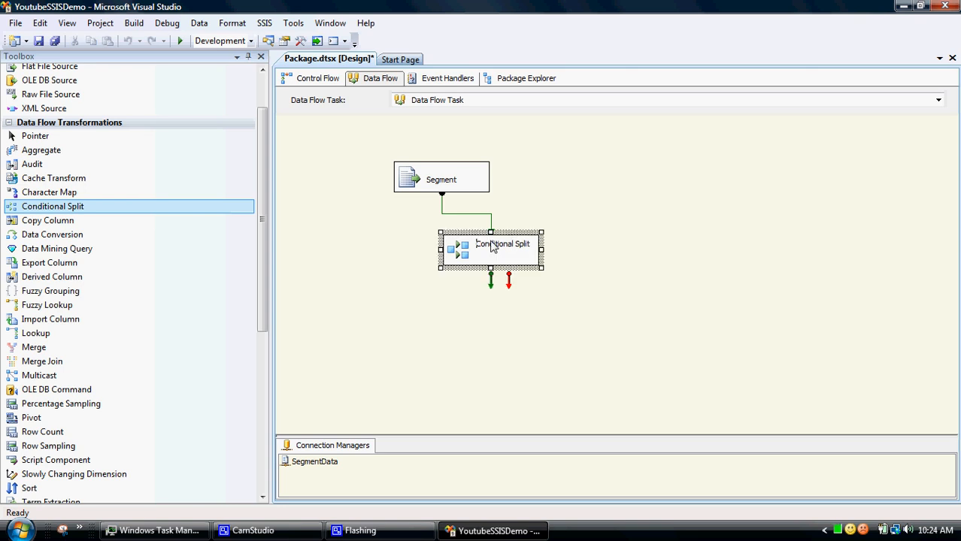
Enter the split condition [Segment] == "SOHO" in the Conditional Split editor.
double_click(492, 248)
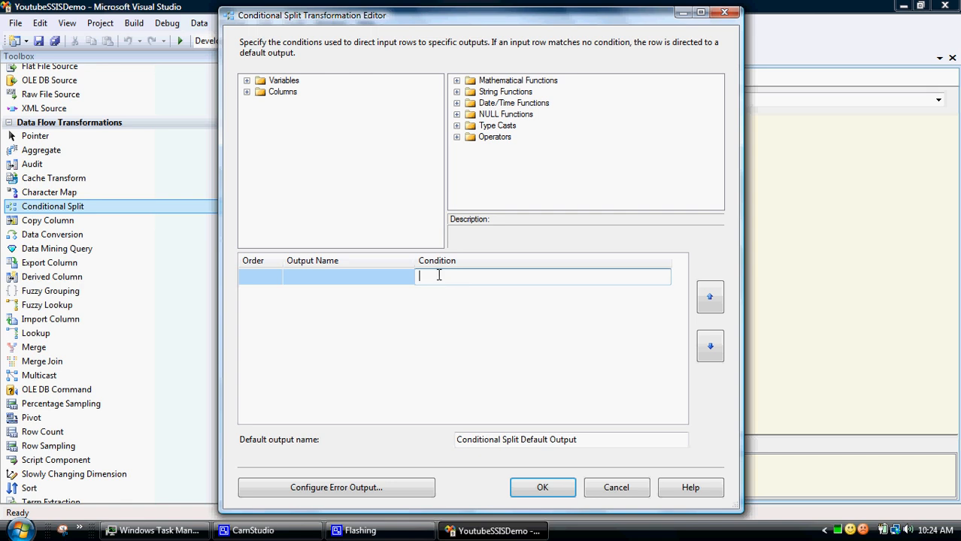
mouse_move(301, 133)
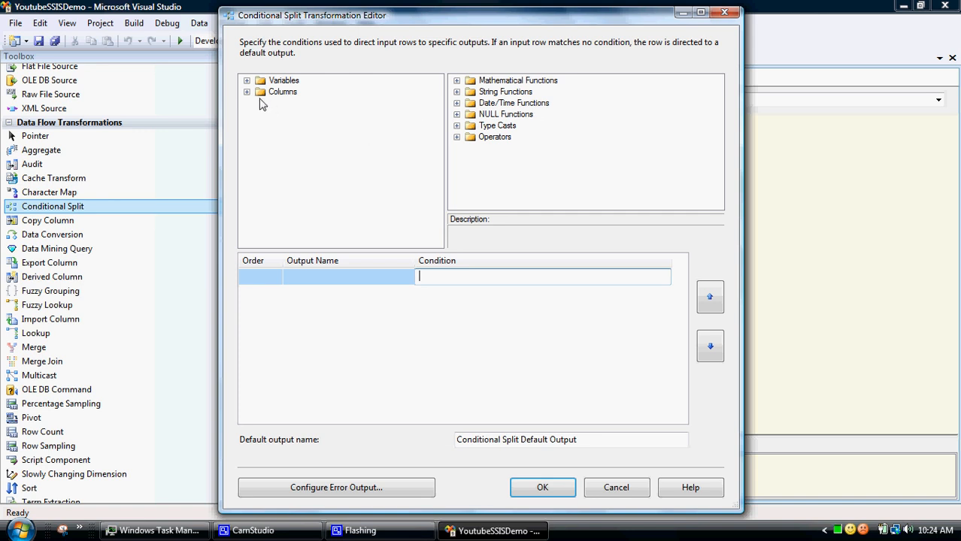
left_click(246, 92)
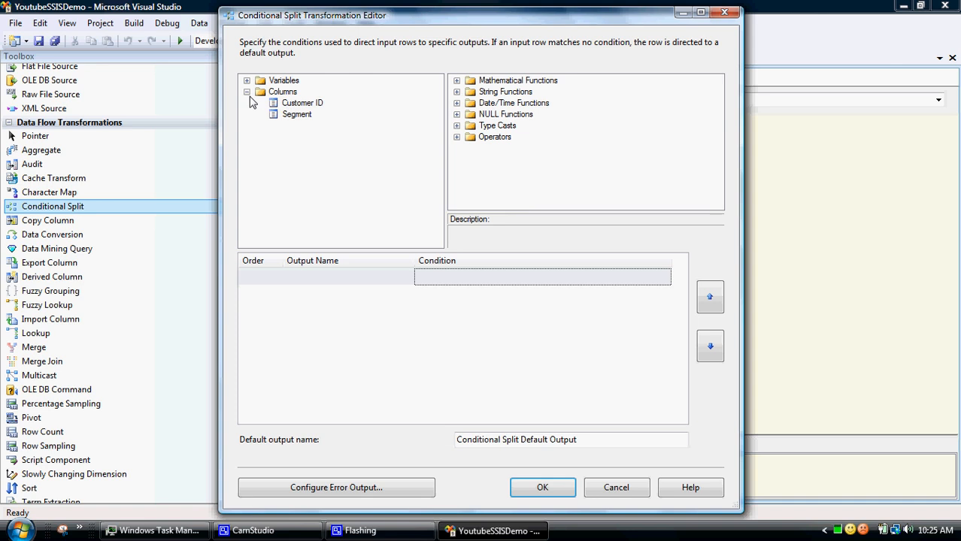
left_click(246, 92)
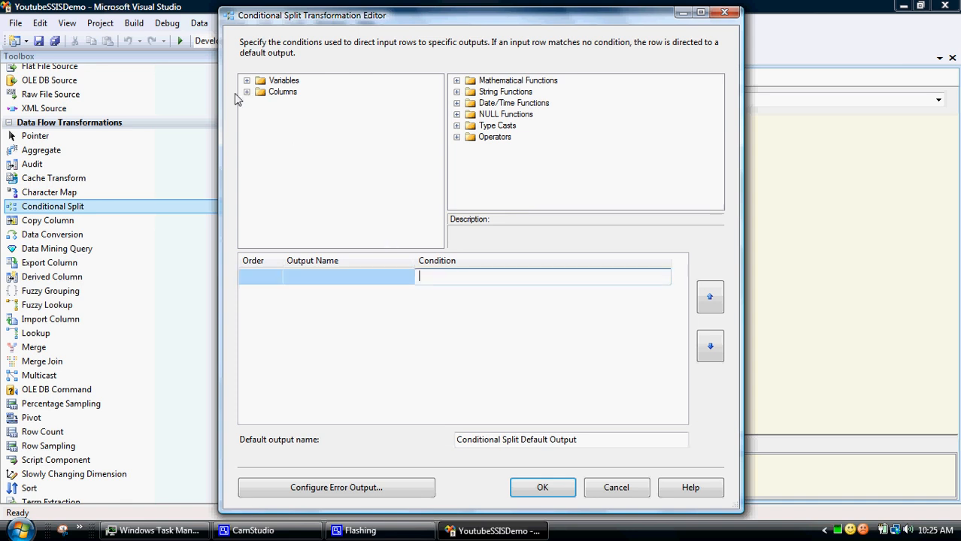
left_click(247, 91)
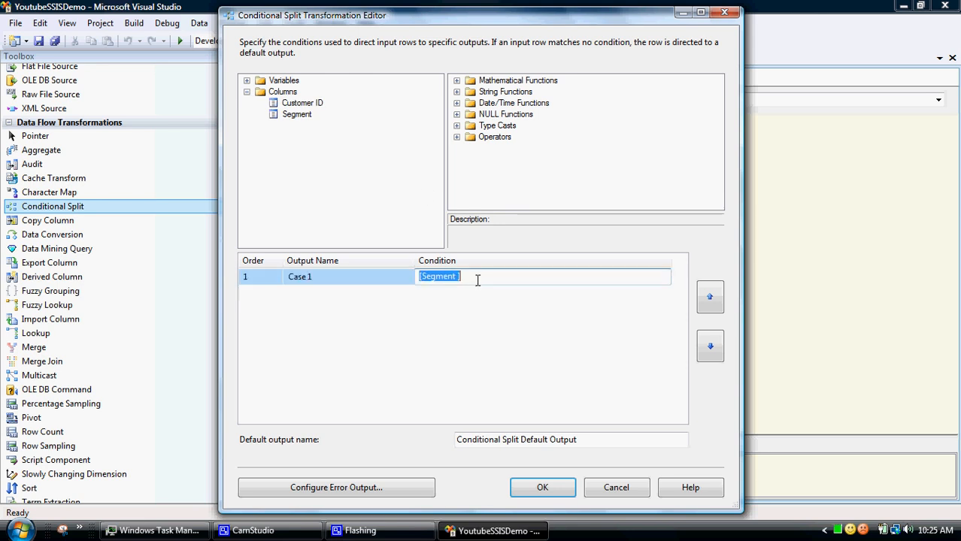
type("=SG3")
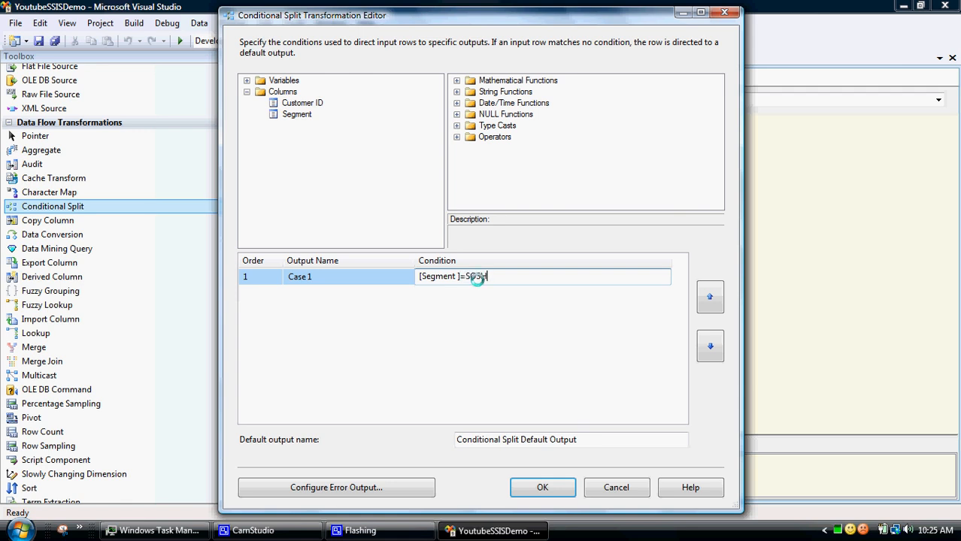
type("SO")
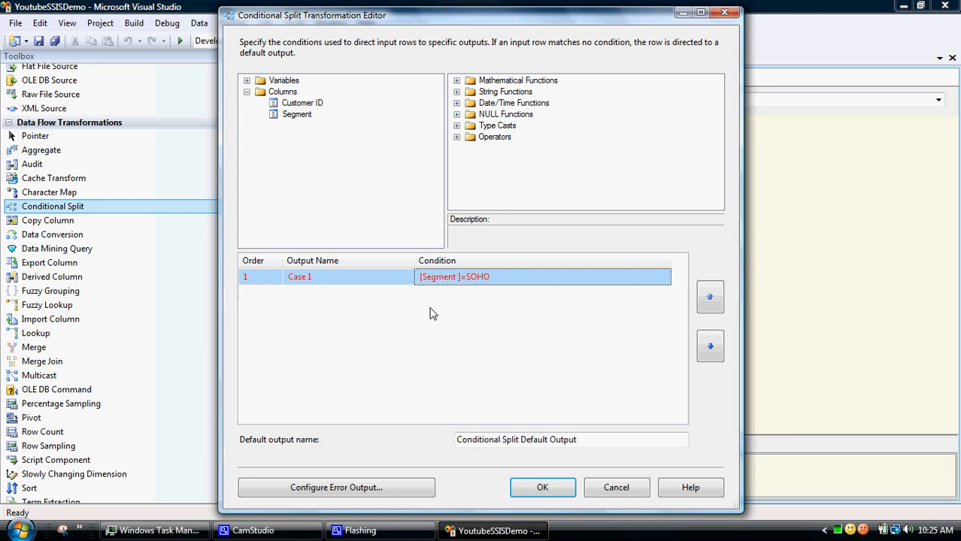
left_click(466, 277)
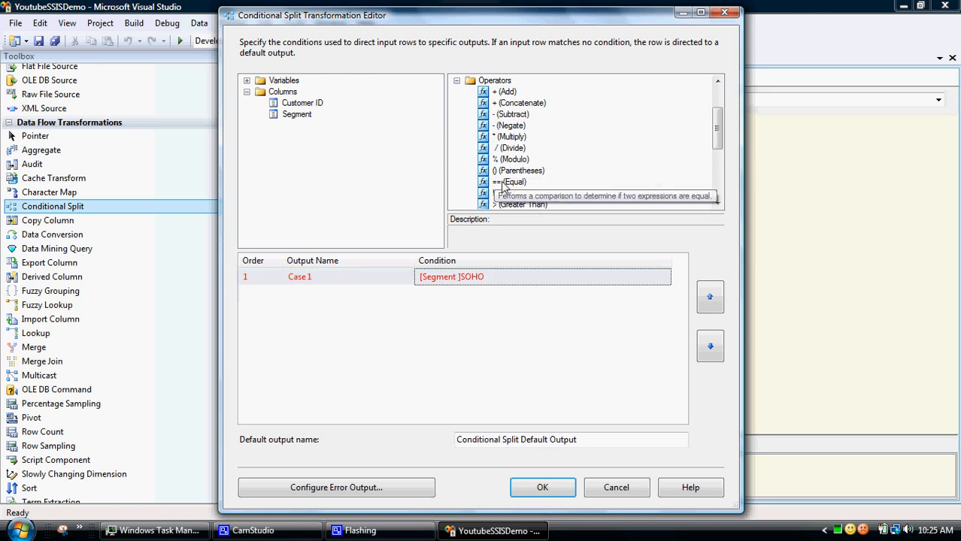
left_click(511, 180)
type(" == \"")
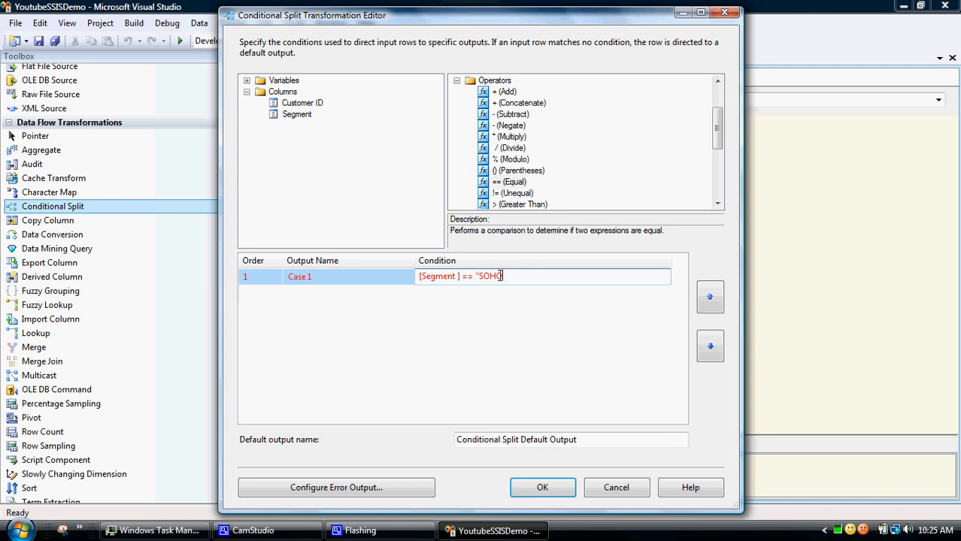
type("O\"")
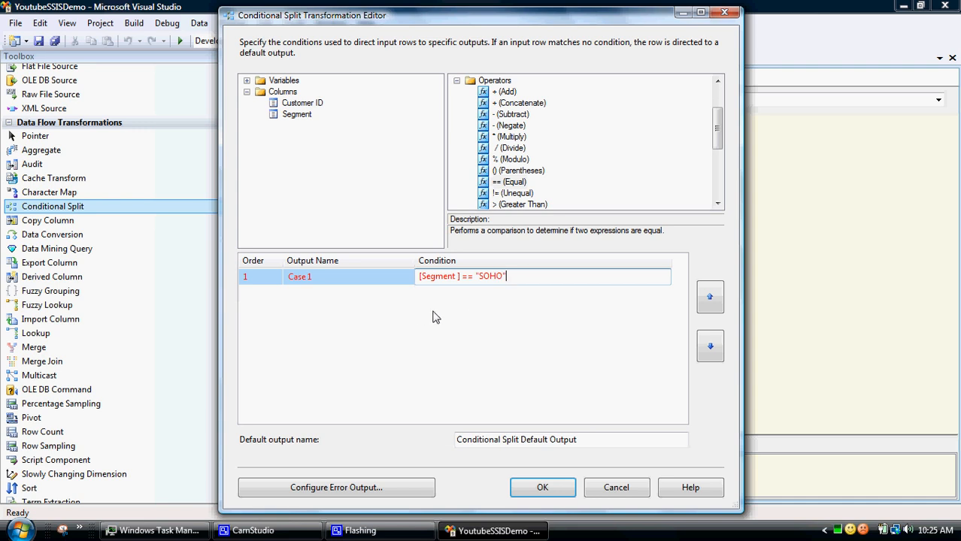
left_click(313, 277)
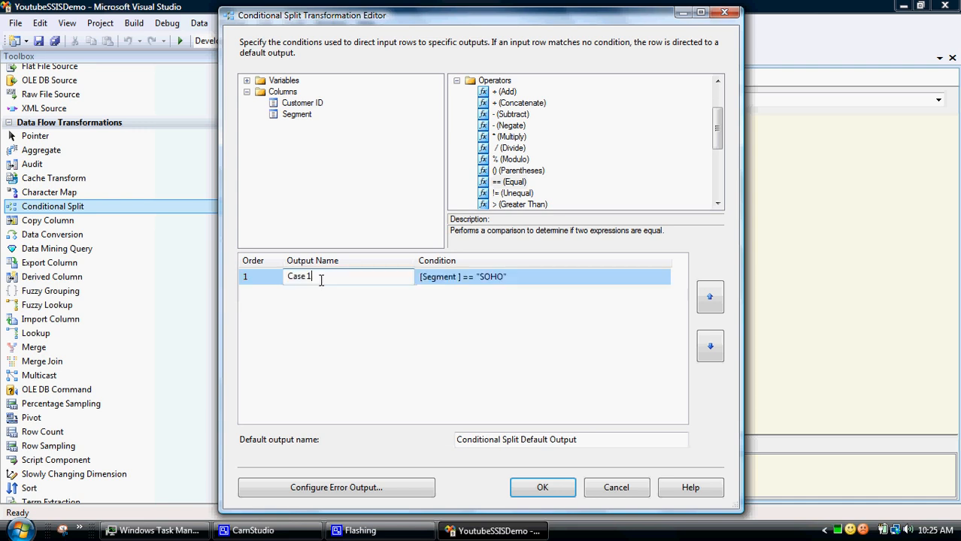
Rename the output Case 1 to SOHOSEG and confirm the split settings.
double_click(299, 277)
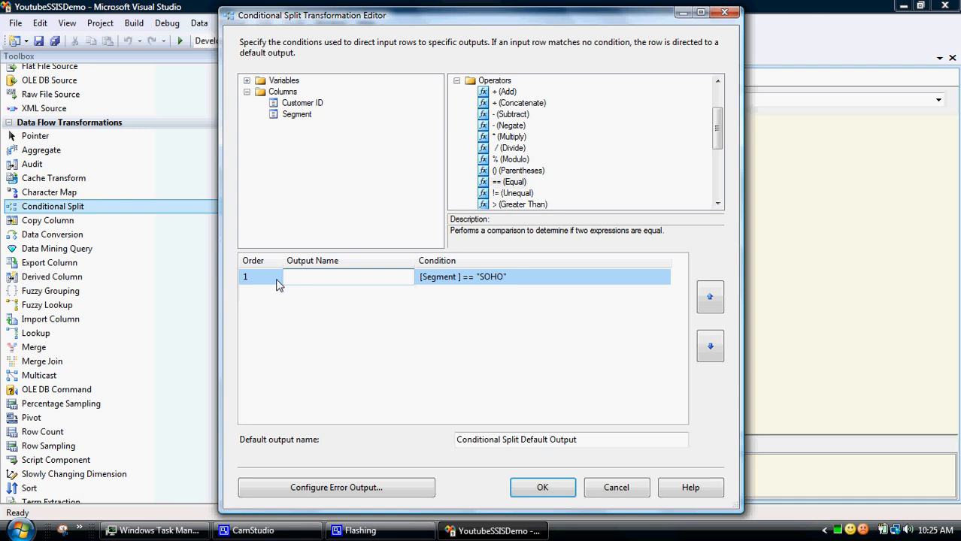
type("SO")
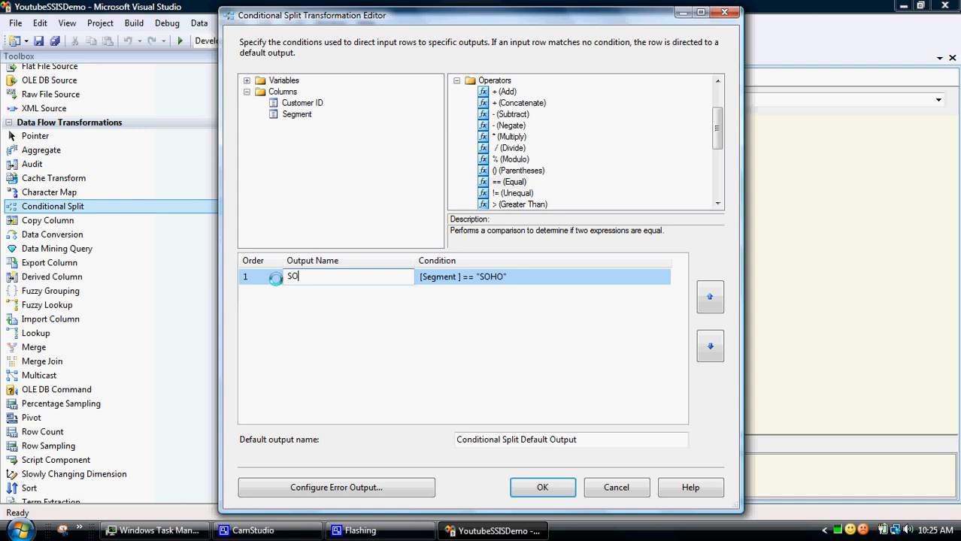
key("BackSpace")
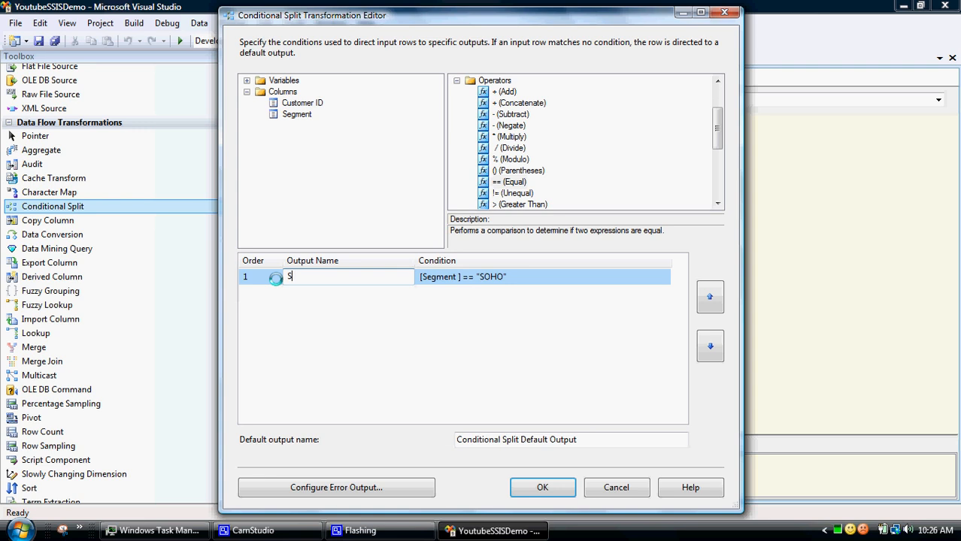
type("OHOSEG")
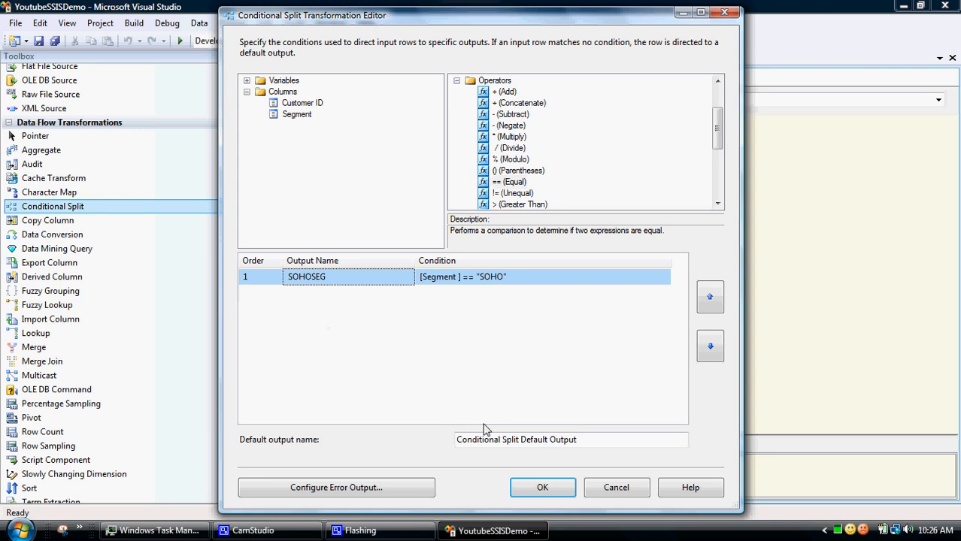
left_click(542, 487)
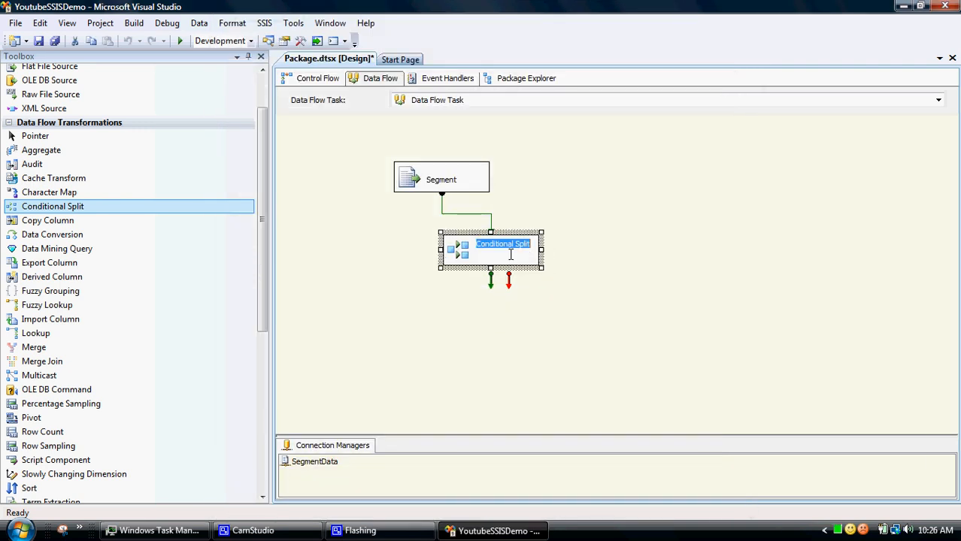
Rename the Conditional Split component to SohoFilter.
type("Soho")
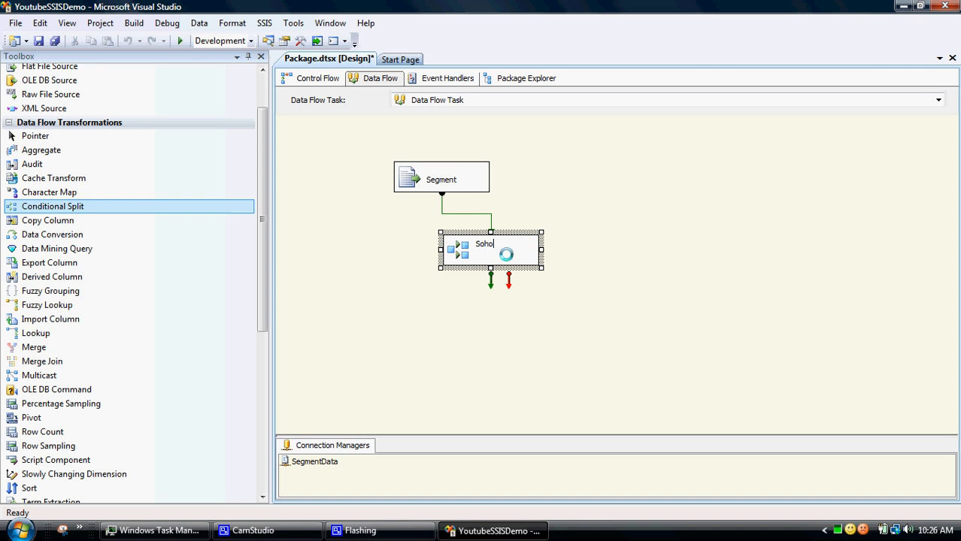
type("Filter")
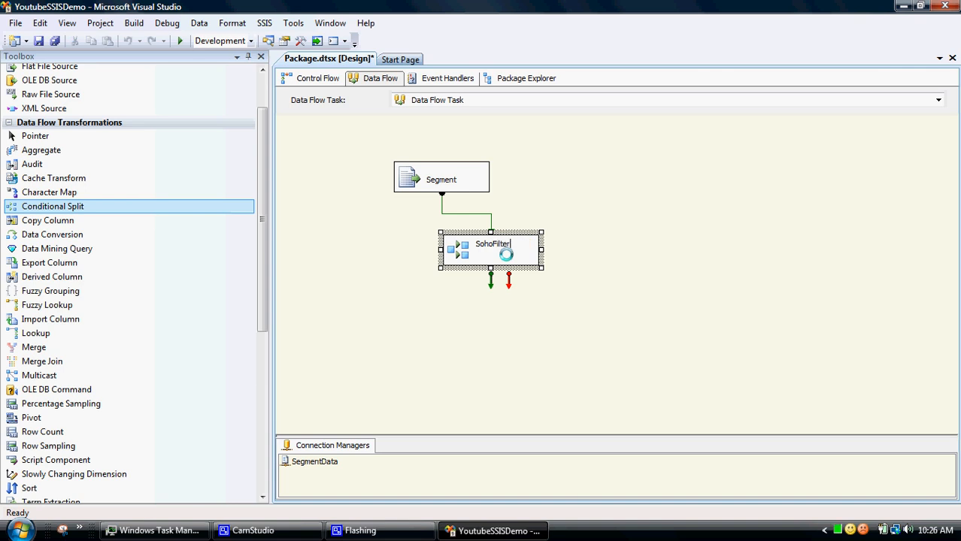